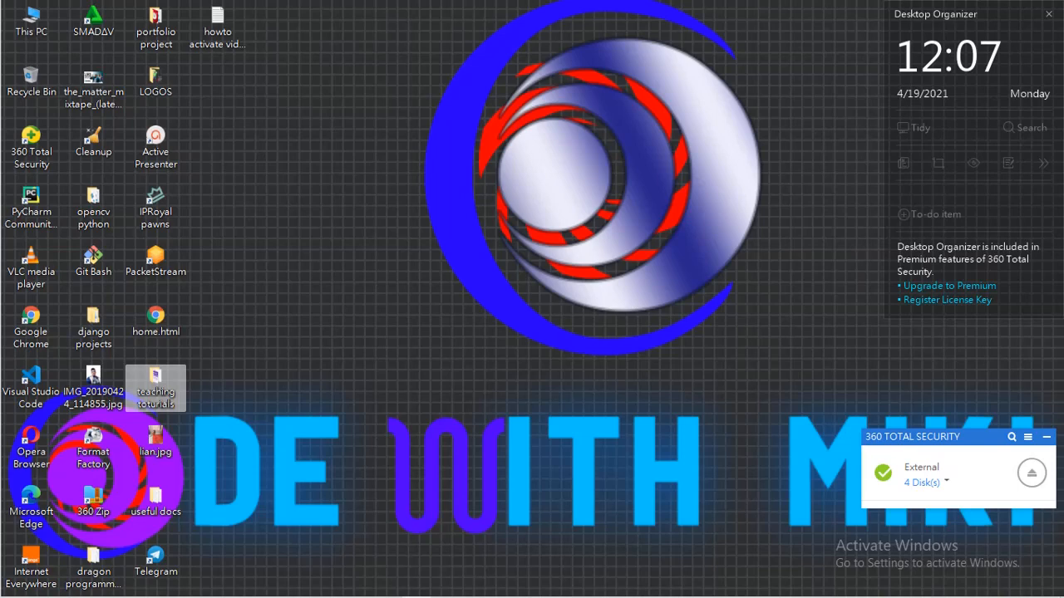
mouse_move(502, 343)
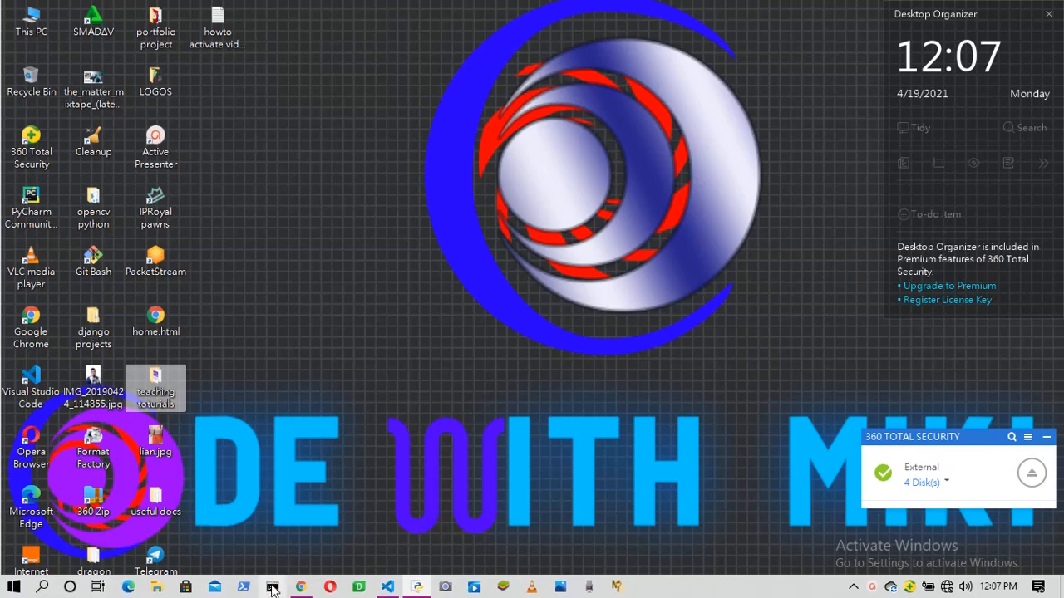
mouse_move(345, 452)
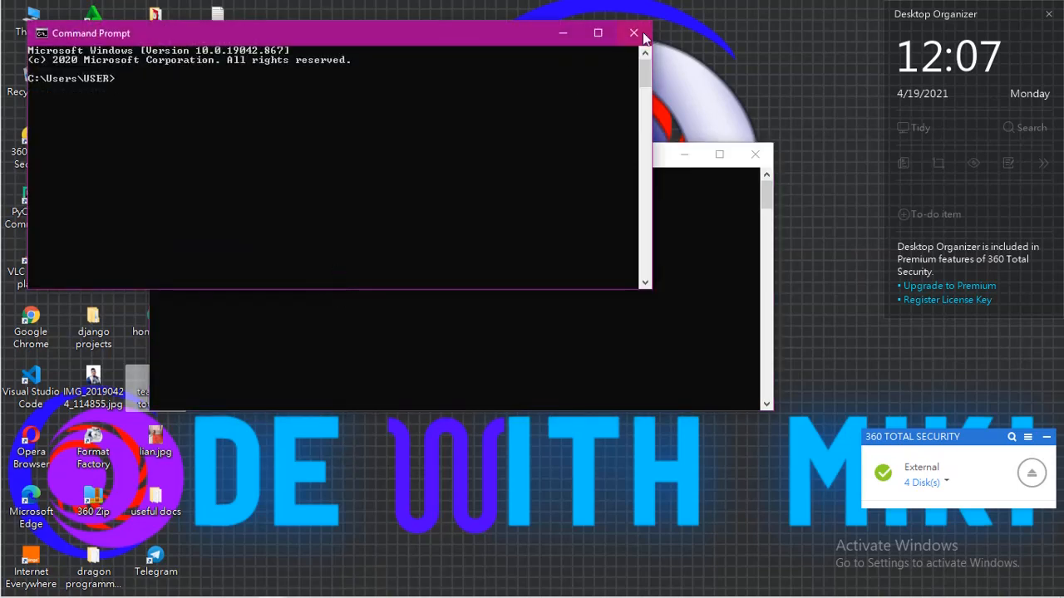
Run pip install win10toast in the console and confirm the requirements are already satisfied
click(633, 33)
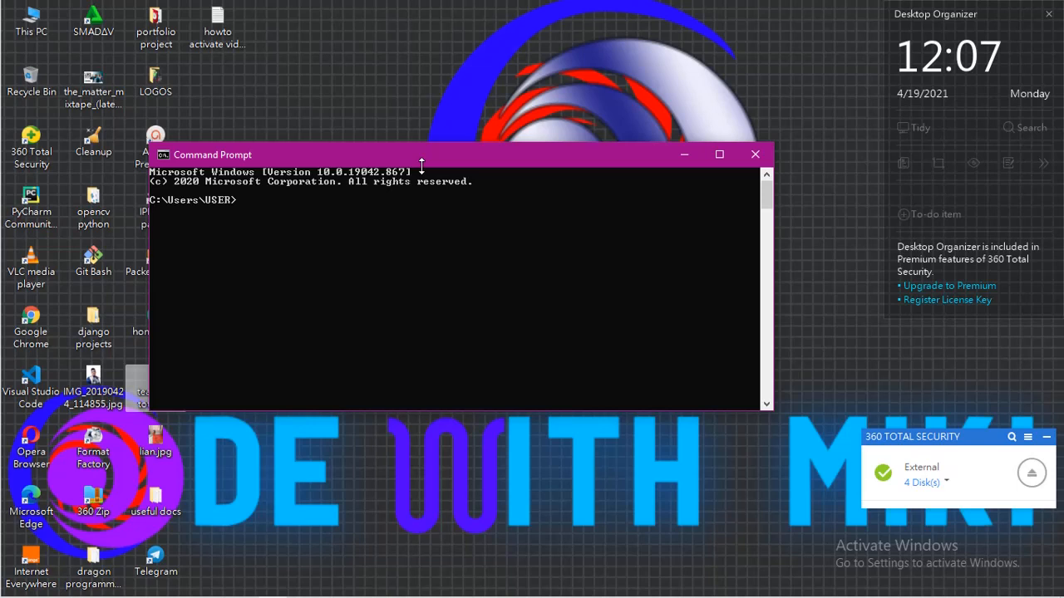
mouse_move(392, 219)
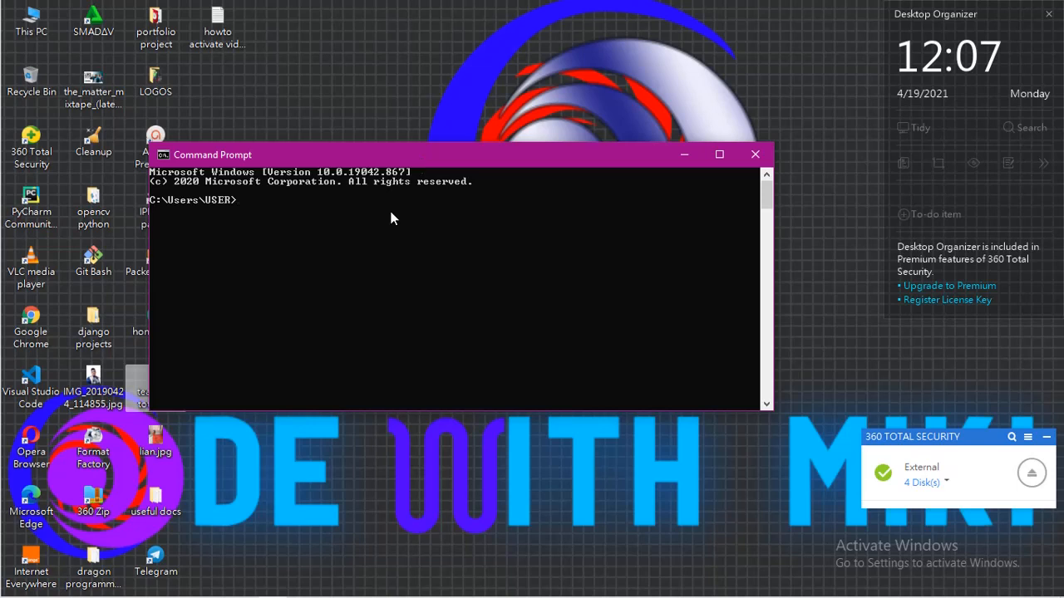
text(pip i)
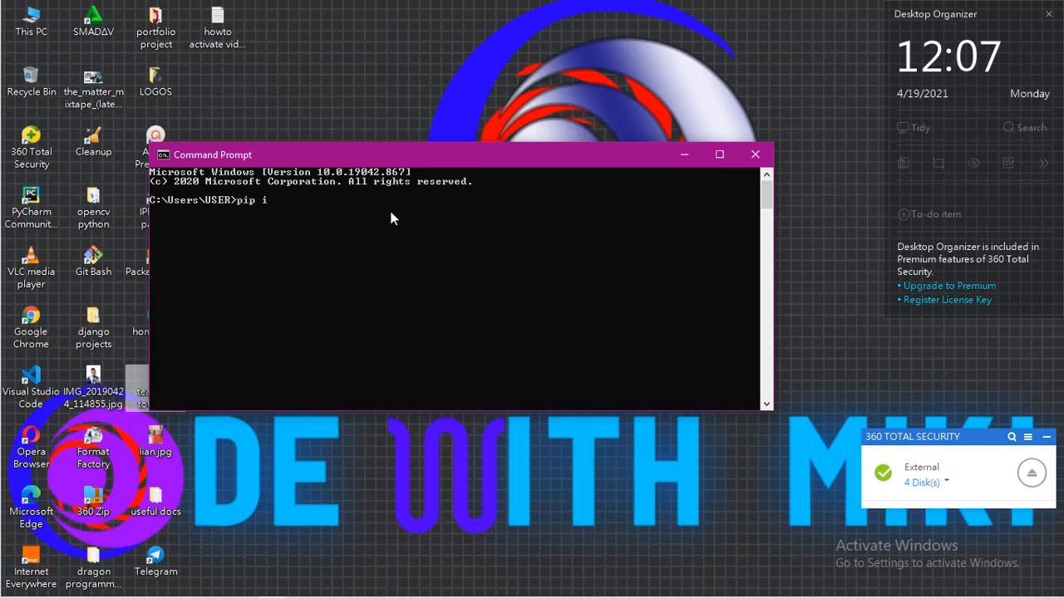
text(nstall)
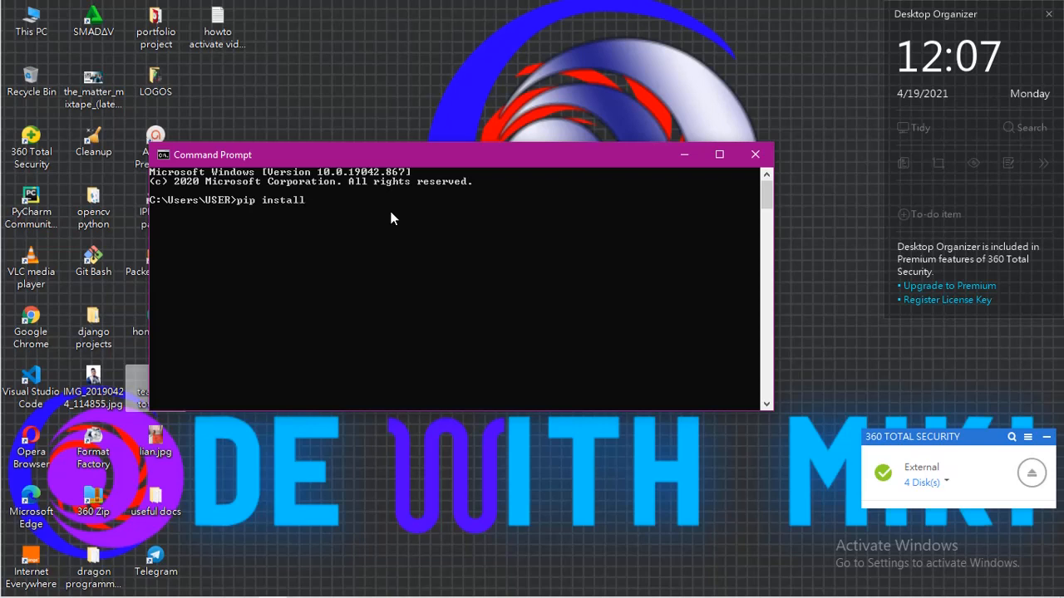
text(win10to)
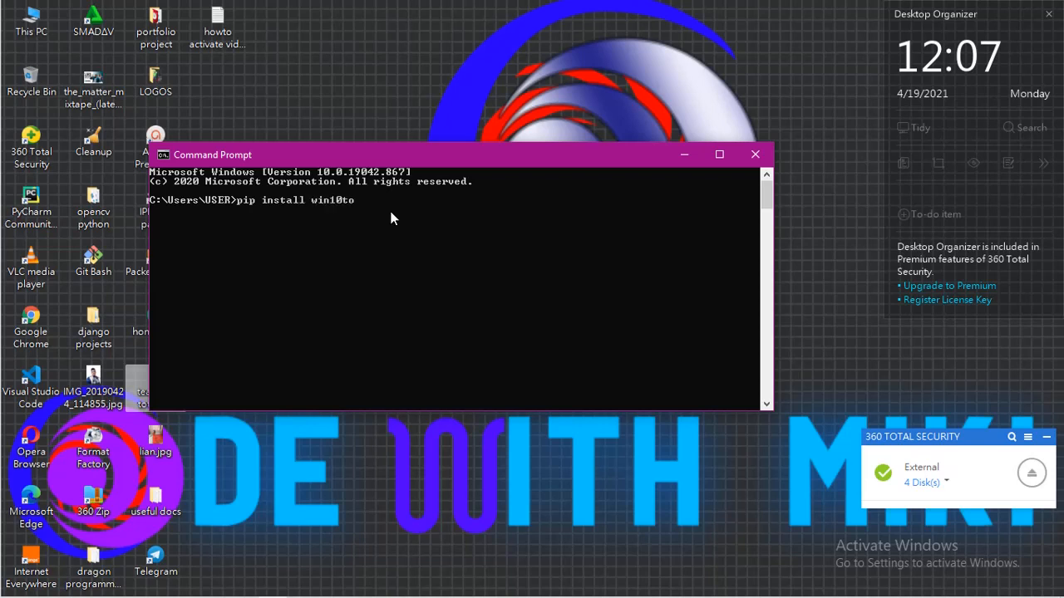
text(ast)
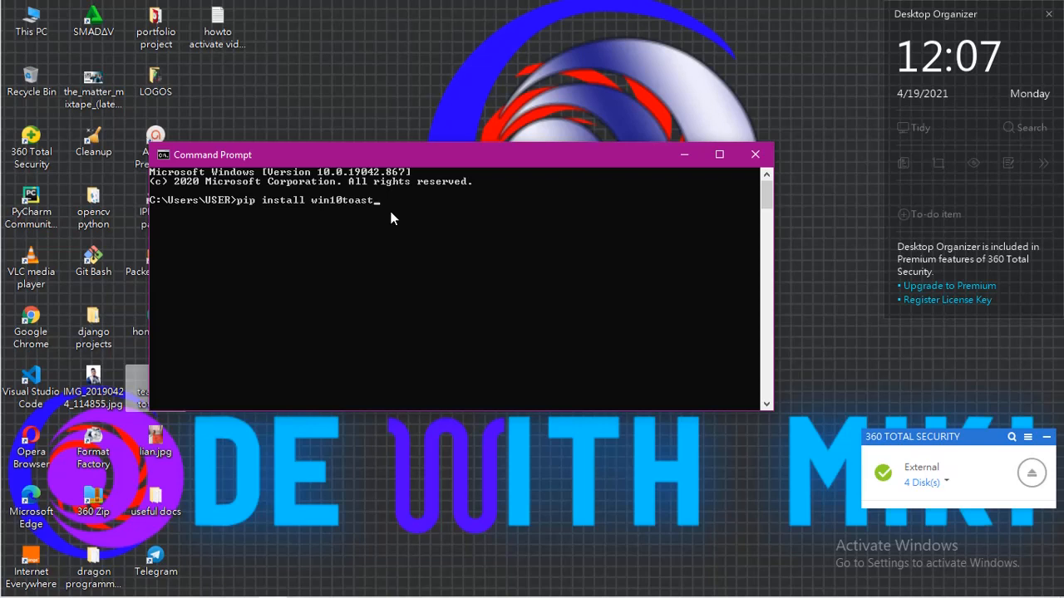
key(Return)
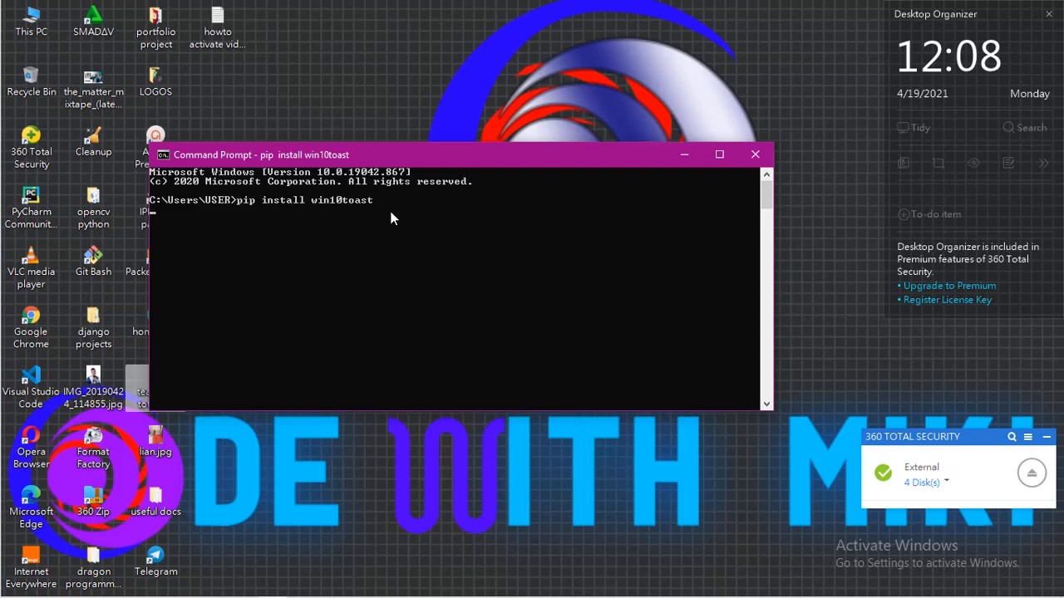
key(Return)
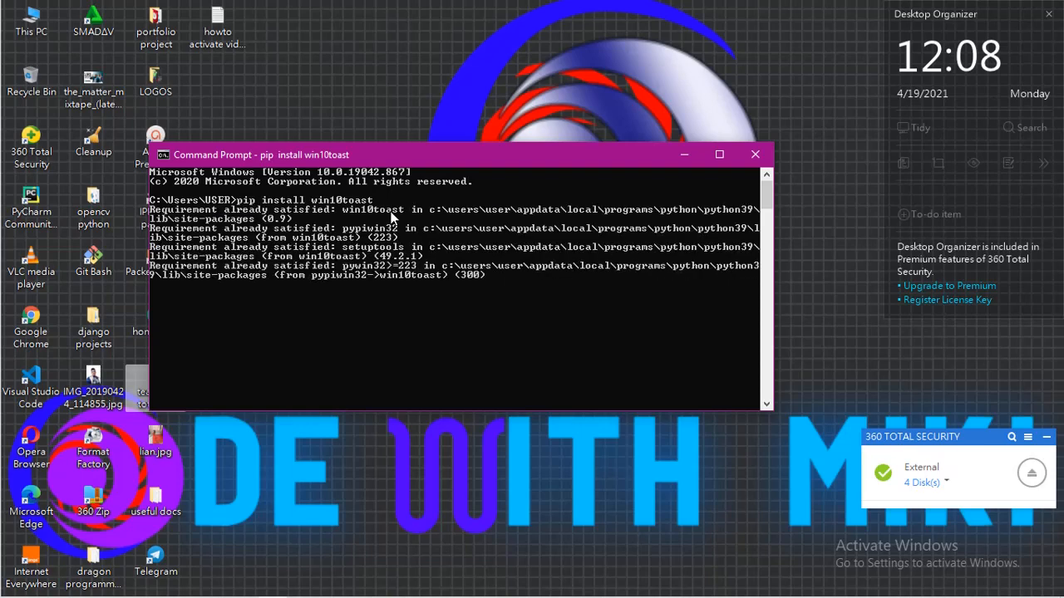
key(Return)
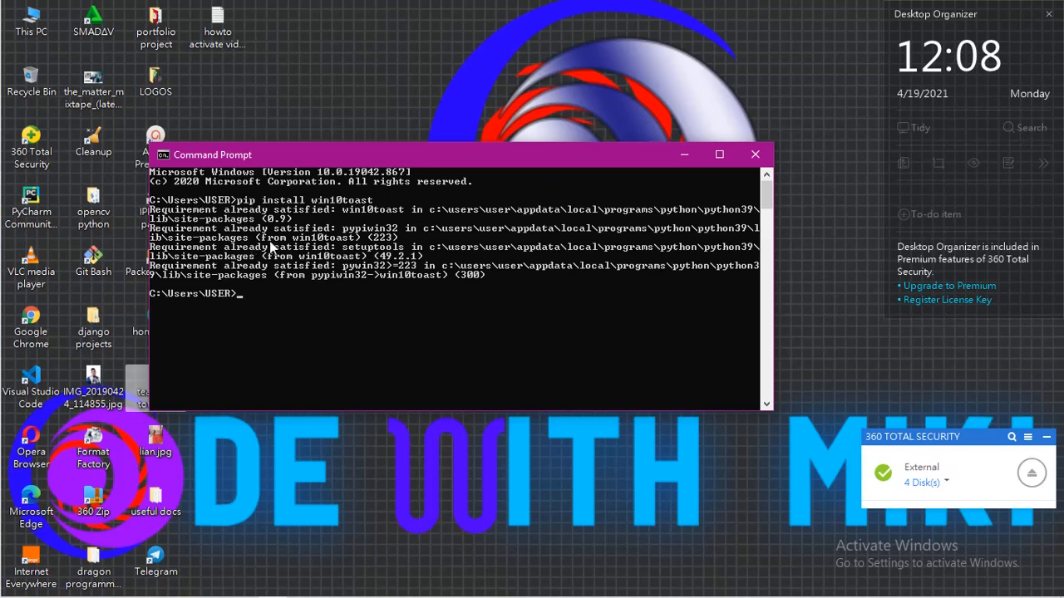
mouse_move(464, 248)
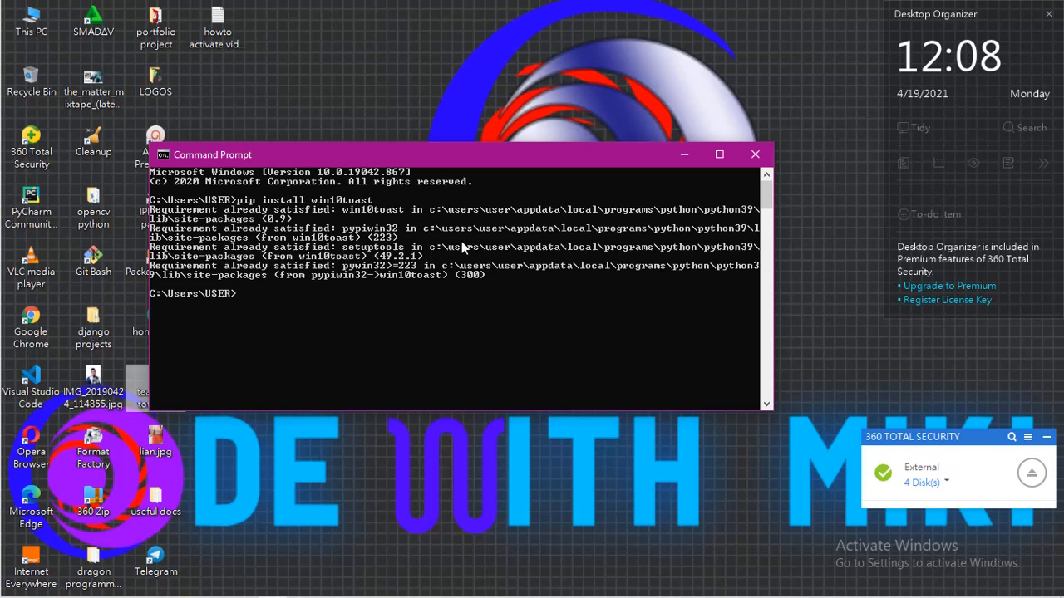
mouse_move(682, 154)
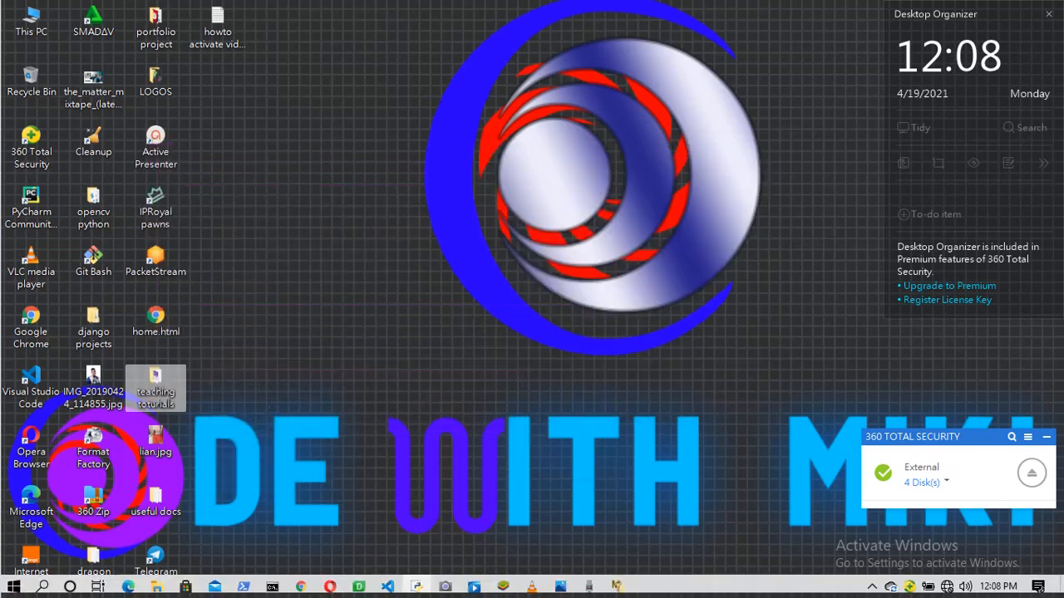
mouse_move(386, 587)
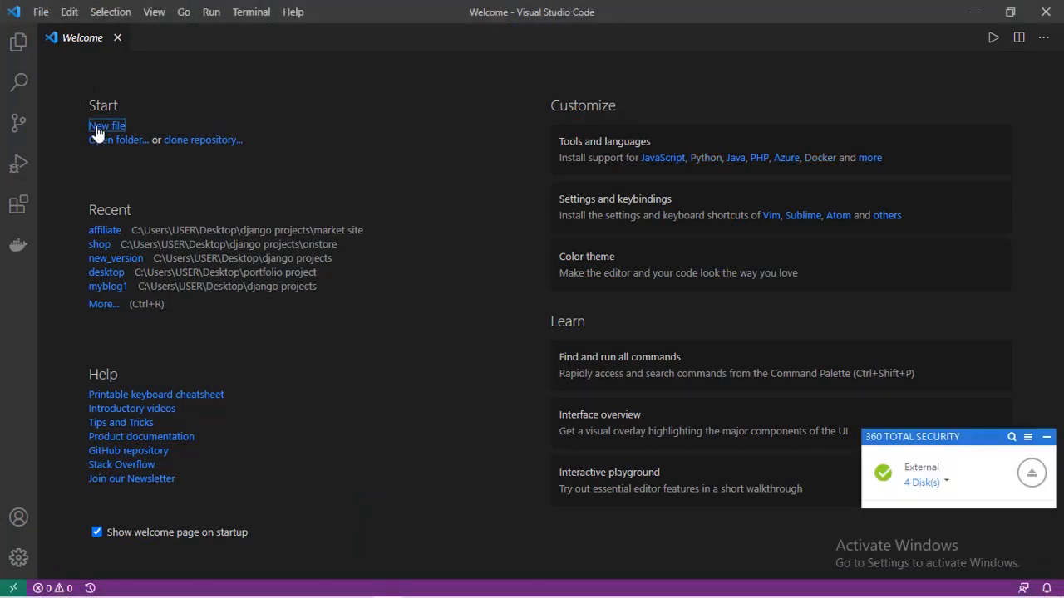
mouse_move(169, 95)
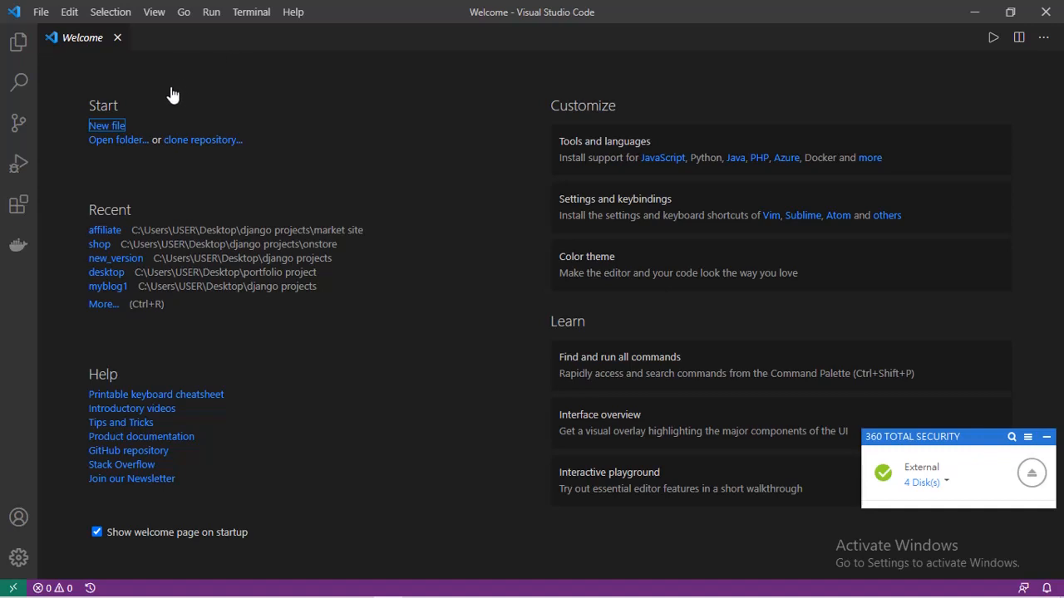
Start a new untitled file from the VS Code Welcome page
click(106, 126)
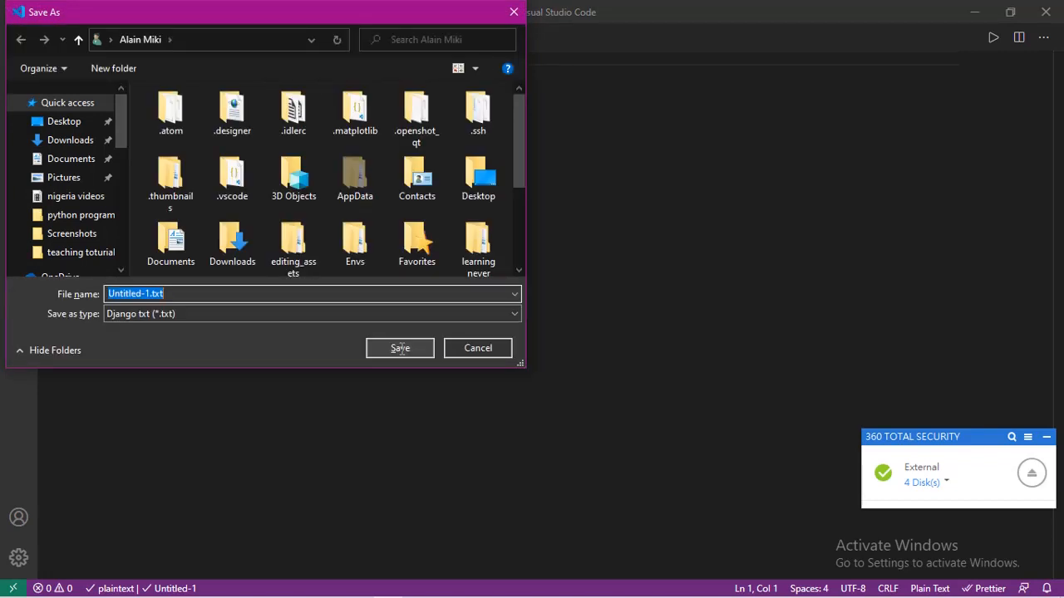
Save the new file to the Desktop under the name notifier.py
text(noti)
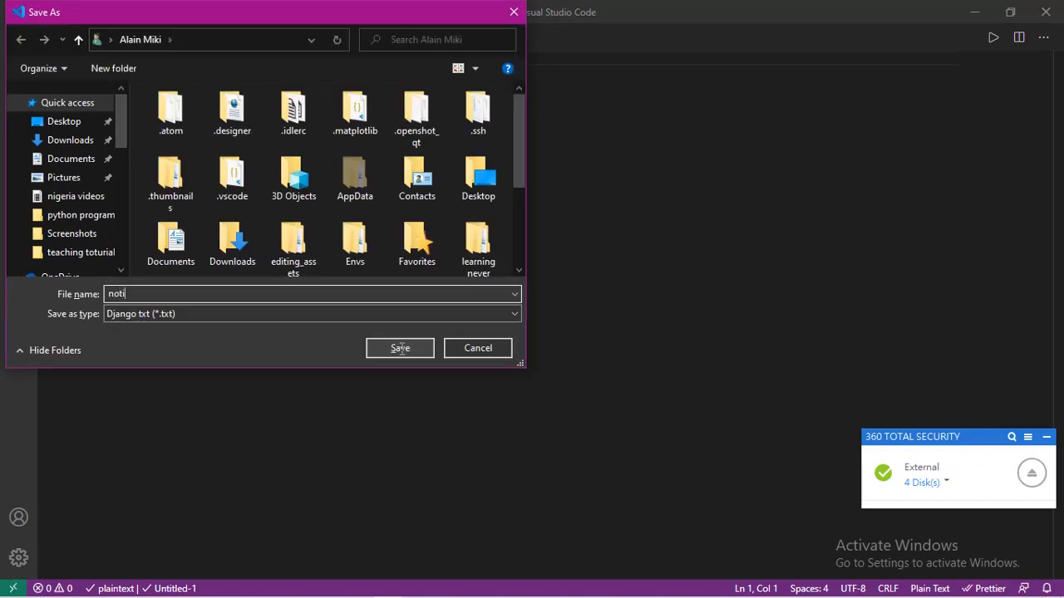
text(f)
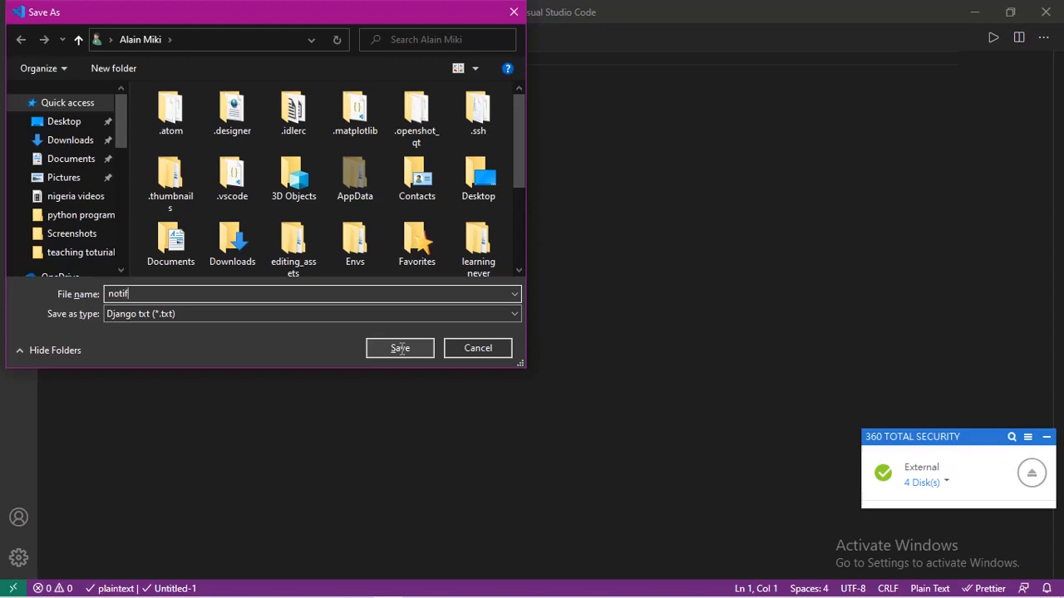
text(ier.)
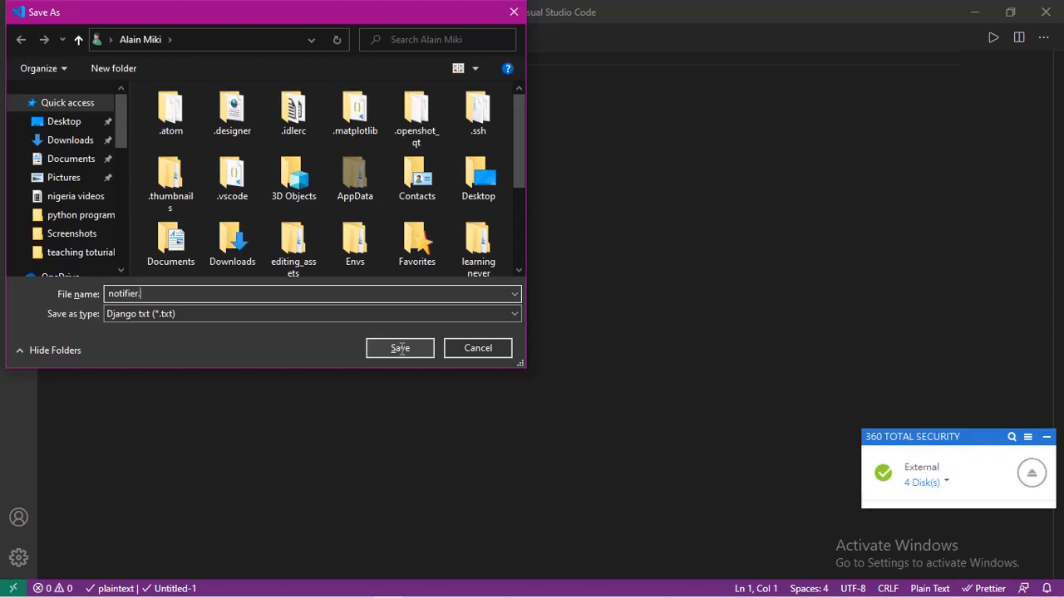
text(py)
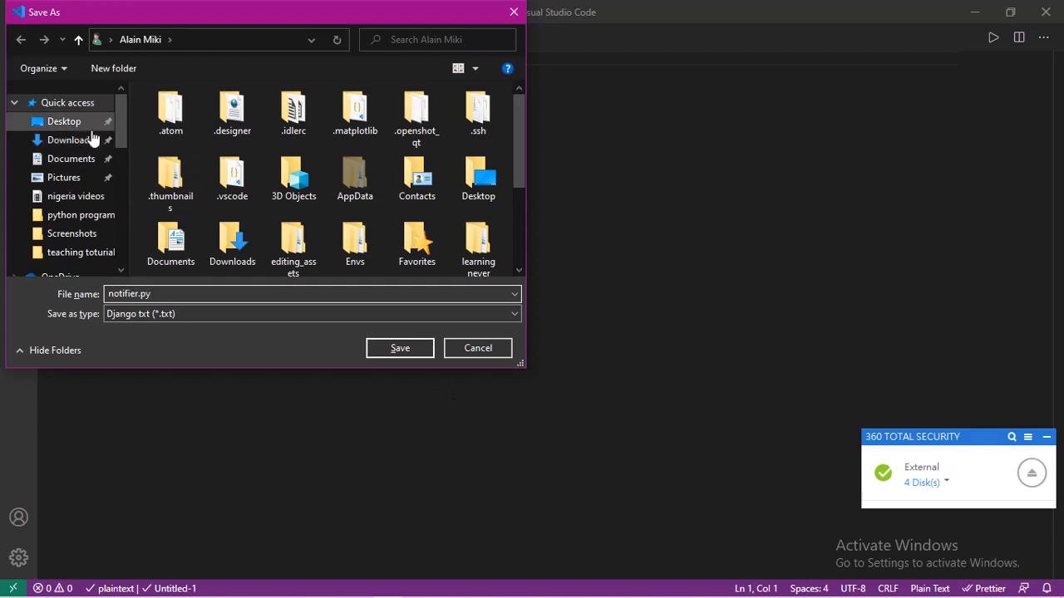
click(63, 121)
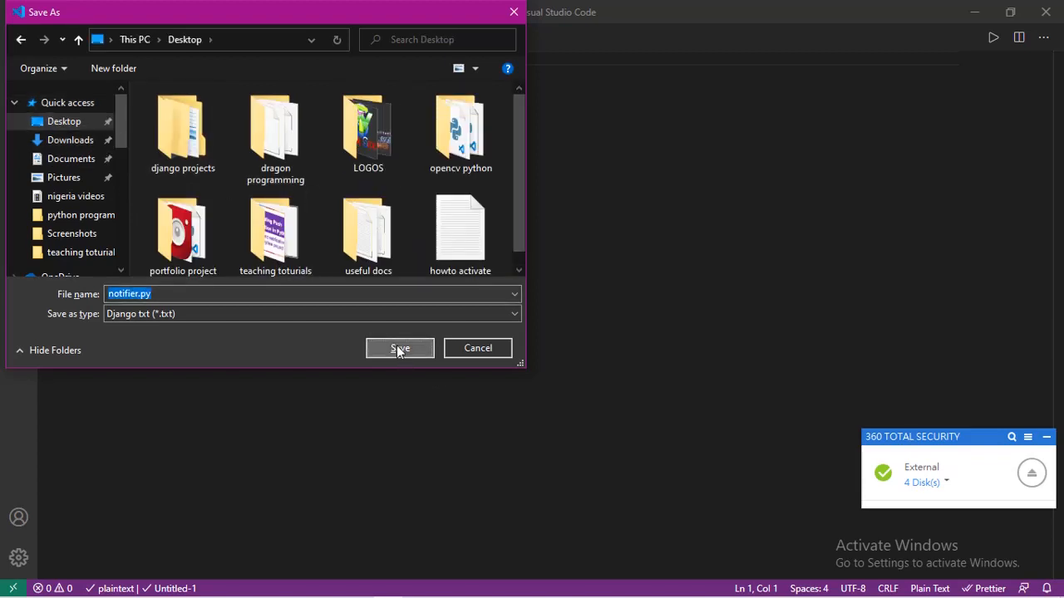
click(399, 349)
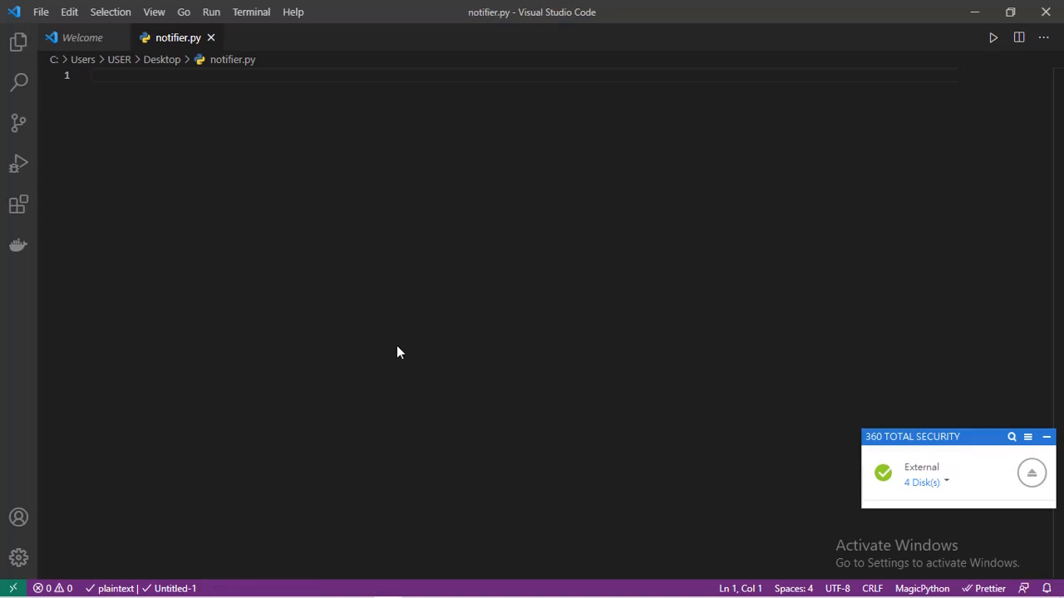
Write 'from win10toast import ToastNotifier' as the first line of notifier.py
click(398, 346)
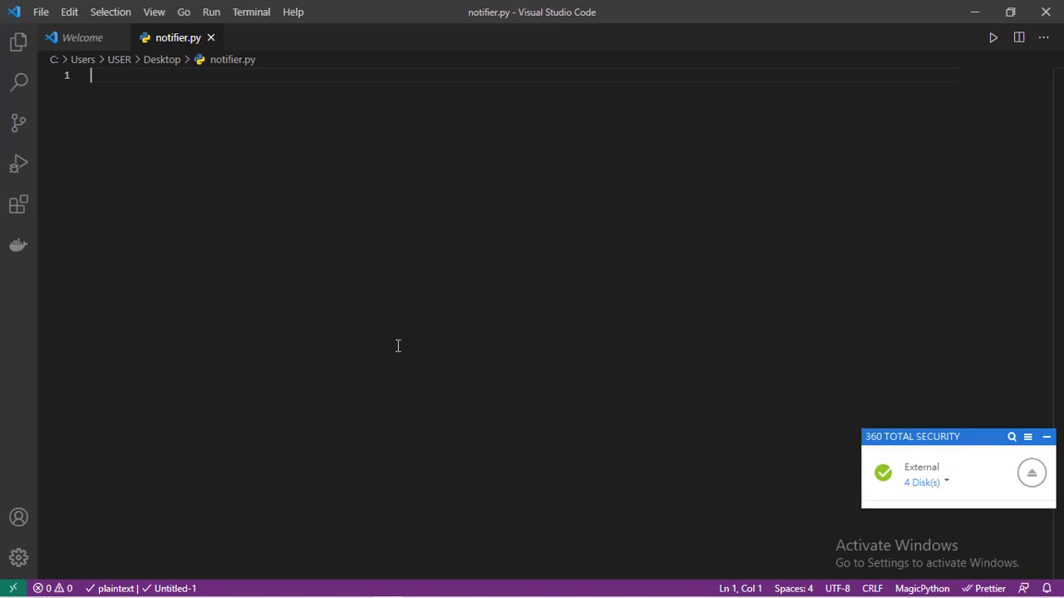
text(from wi)
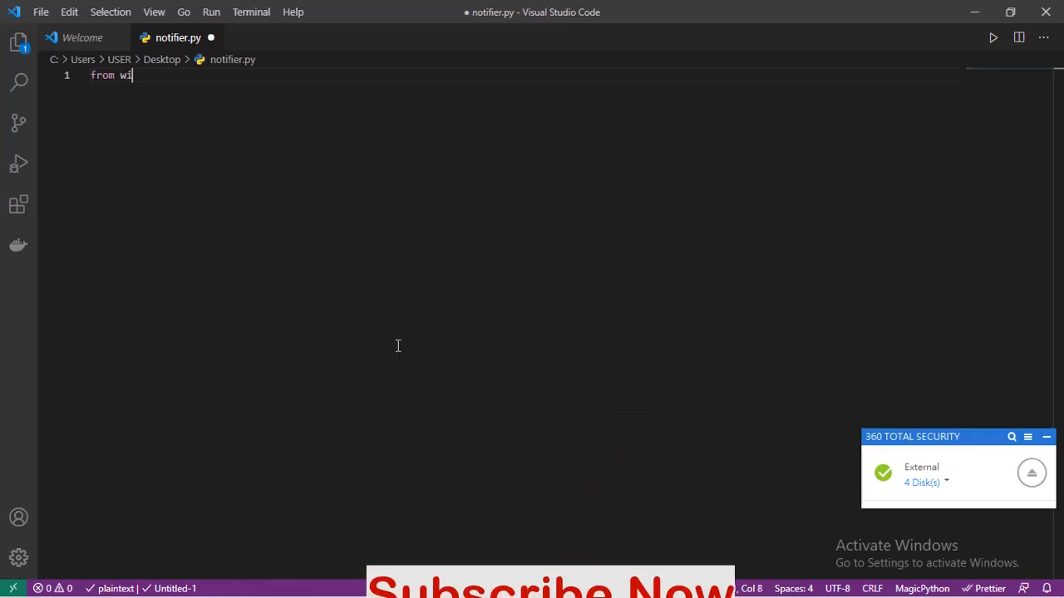
text(n10)
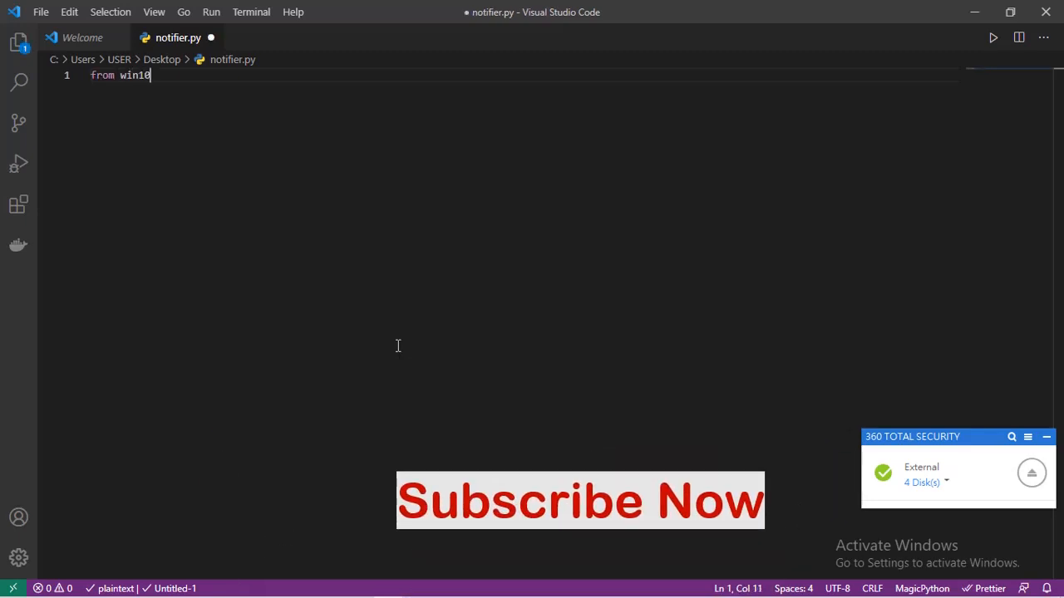
text(ta)
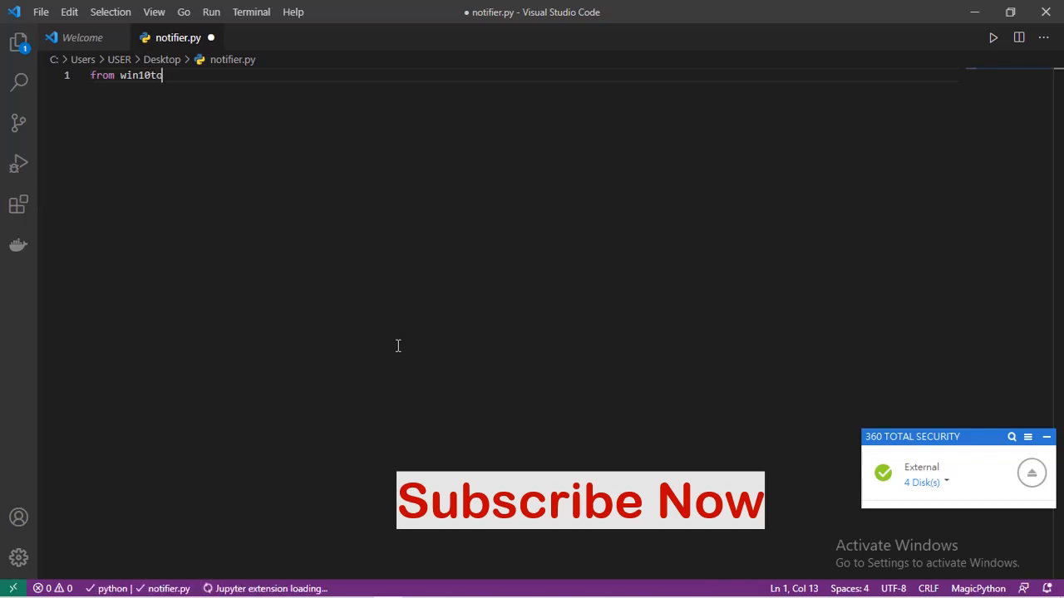
text(ast)
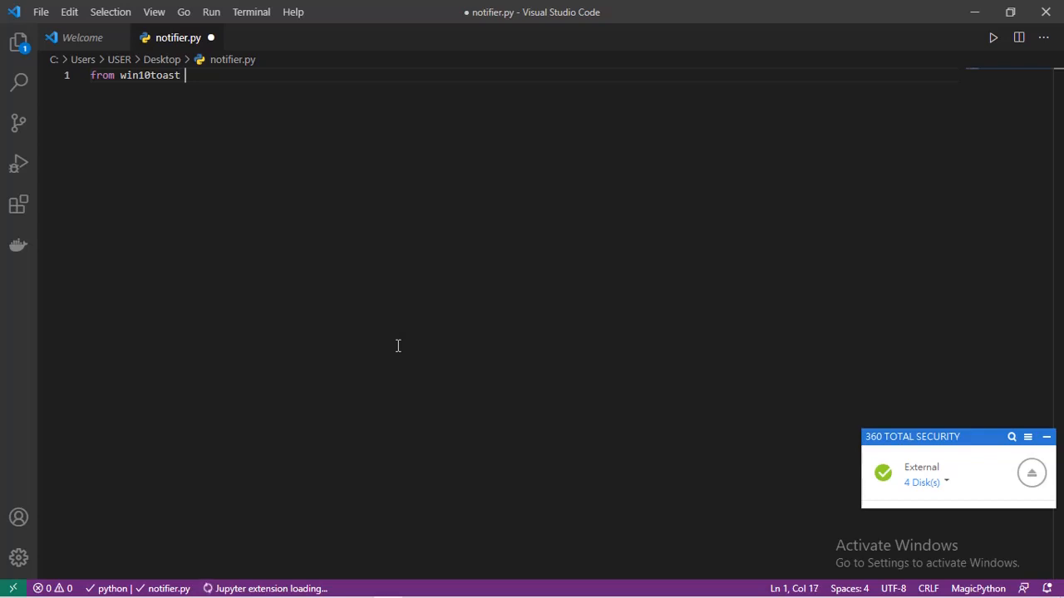
text(import)
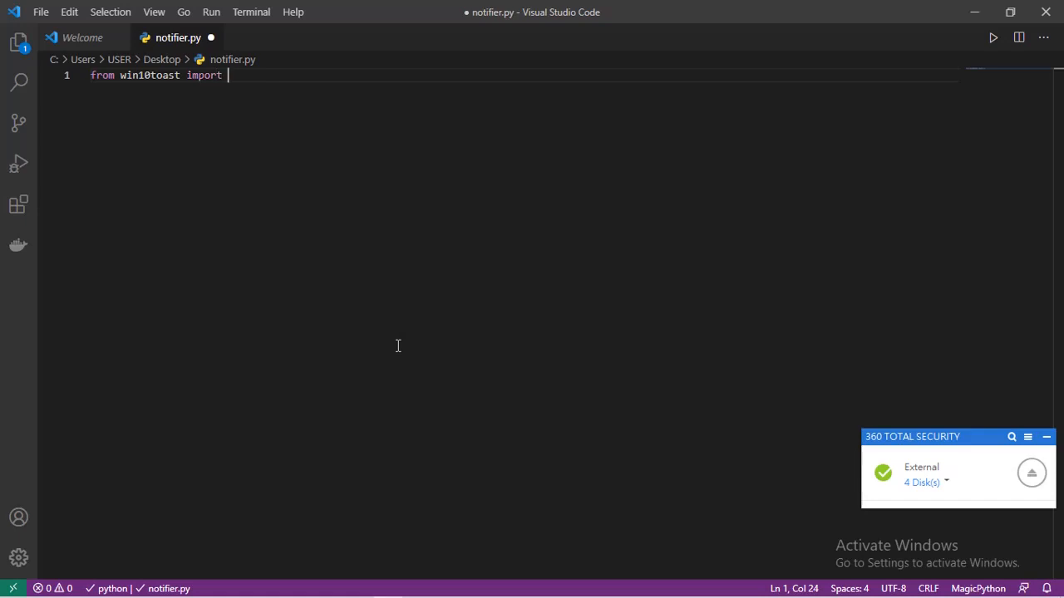
text(T)
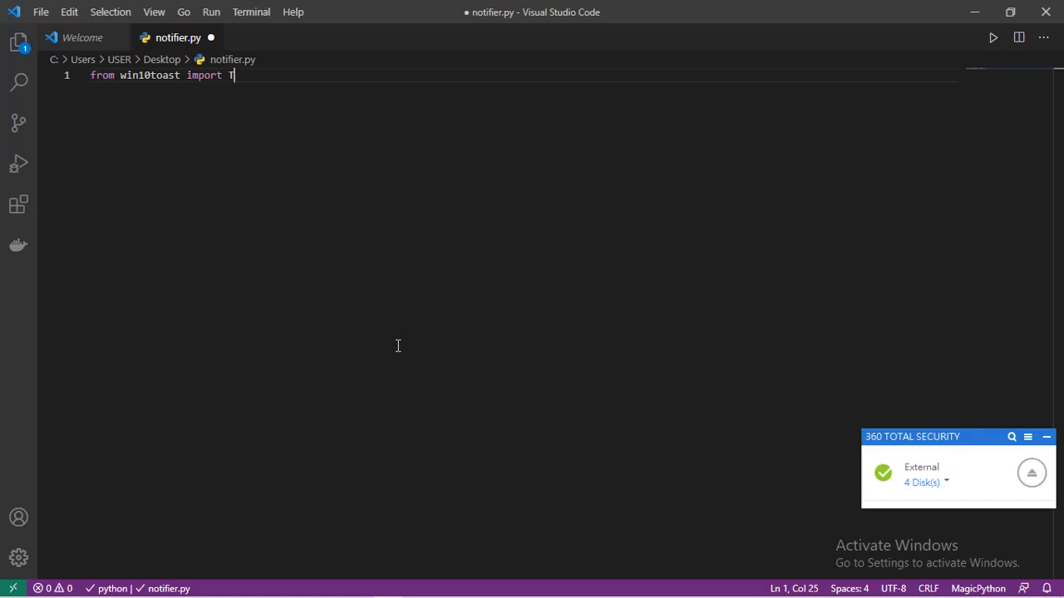
text(oast)
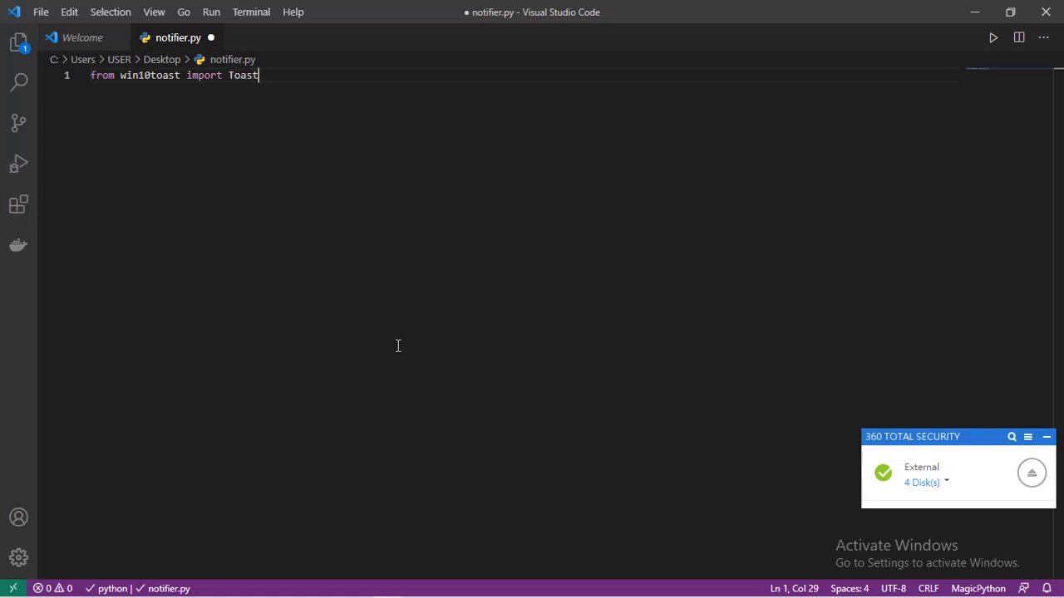
text(No)
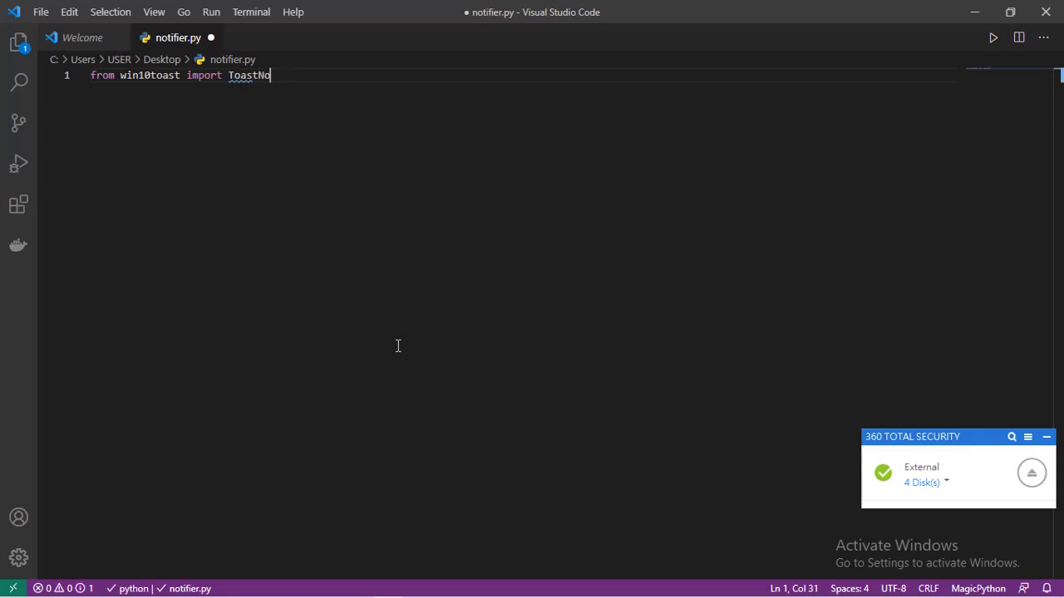
text(fi)
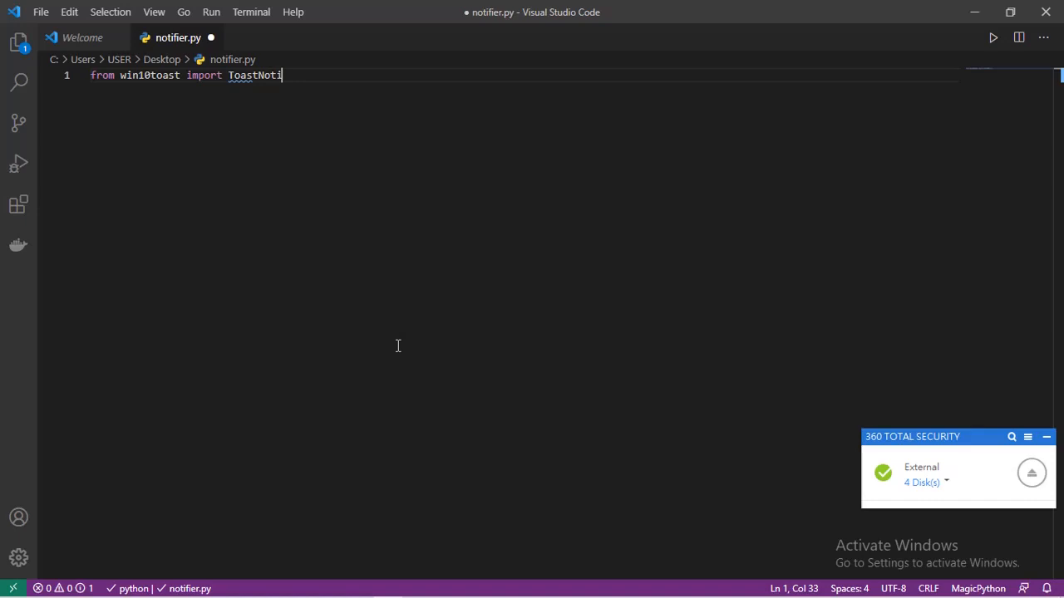
text(fier)
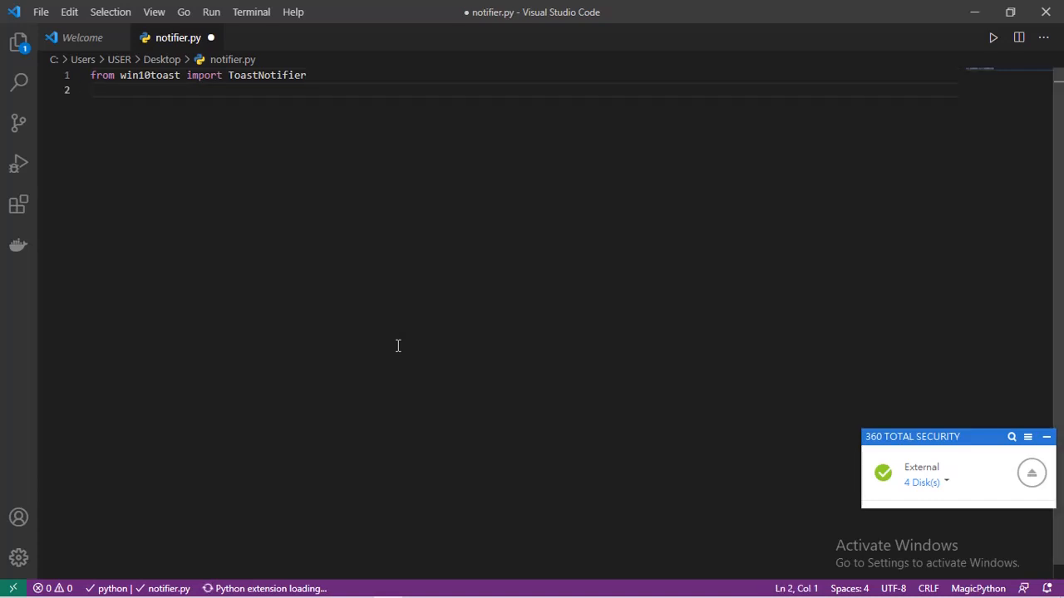
Add 'import time', leave a blank line, and begin the while loop
text(time)
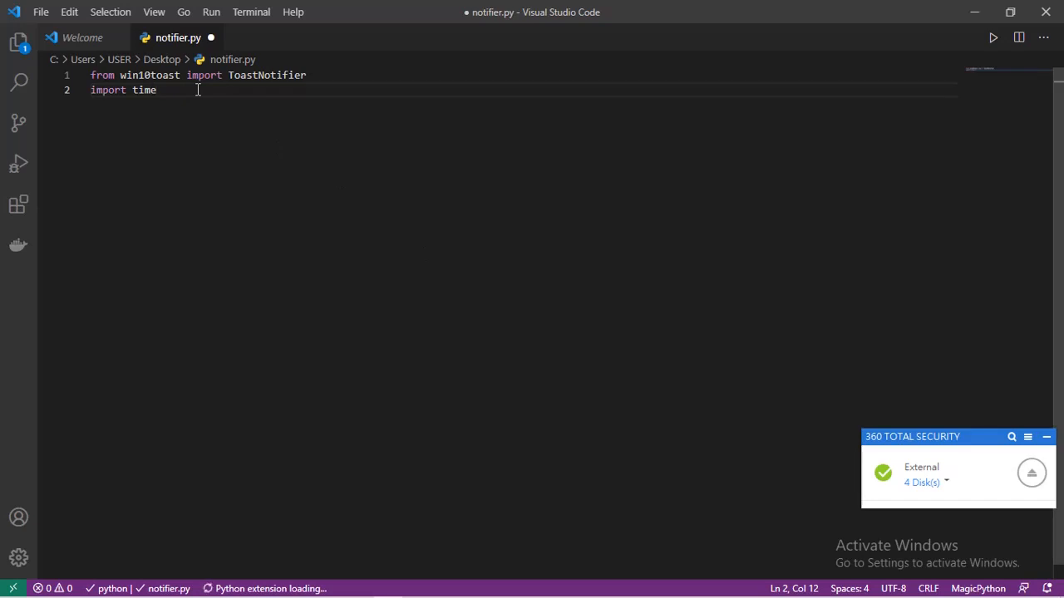
key(Return)
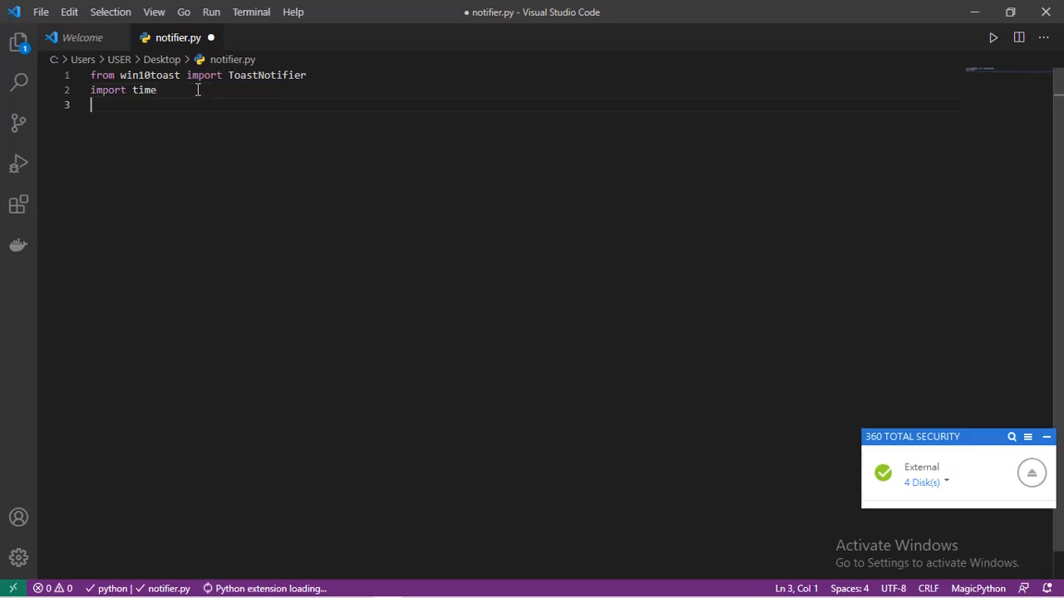
key(Return)
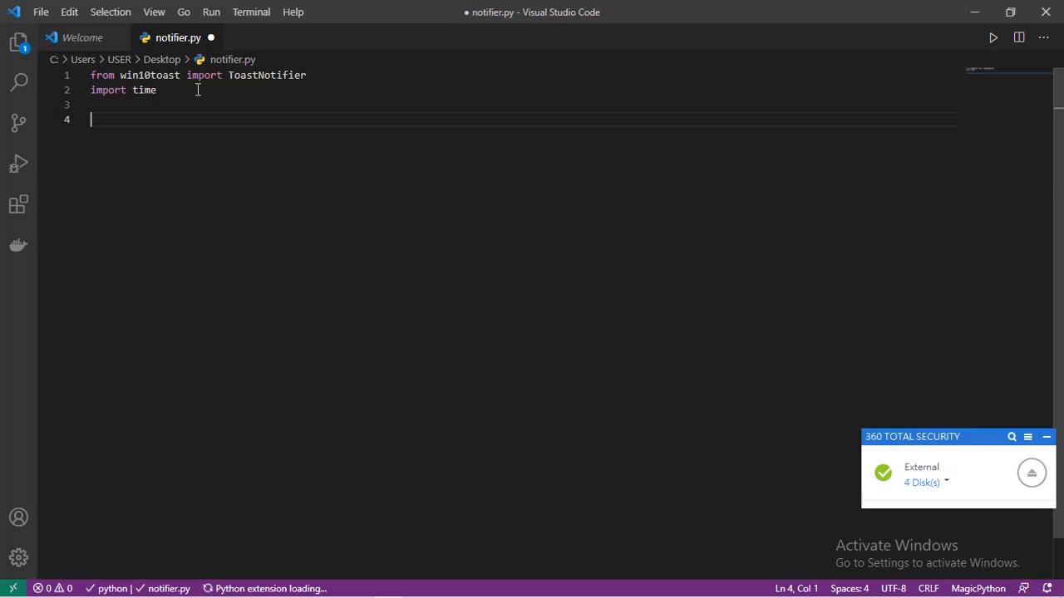
text(whil)
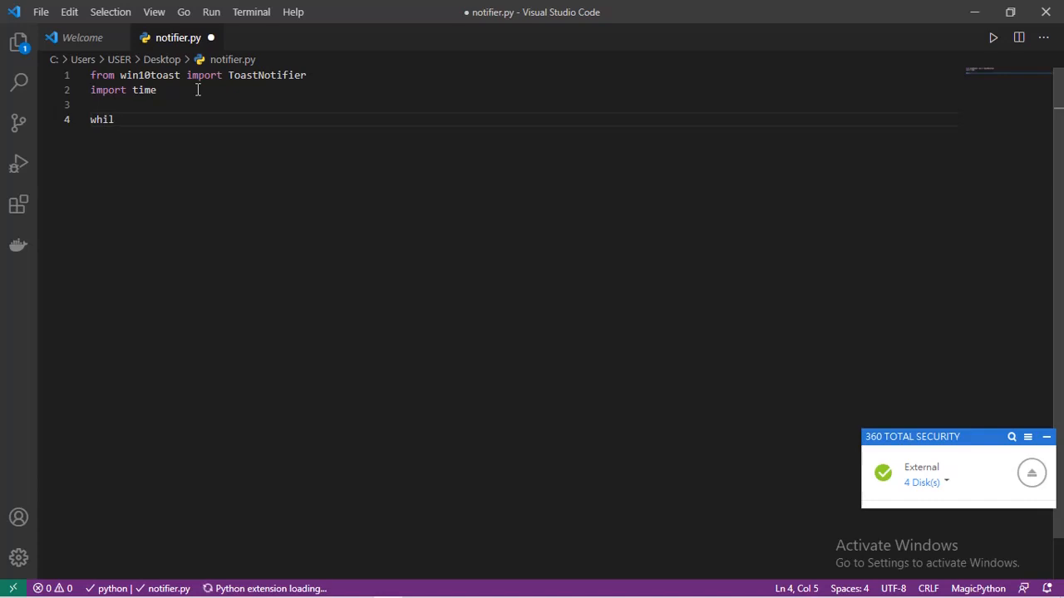
Complete 'while True:' and write current_time=time.strftime("") inside the loop
text(e)
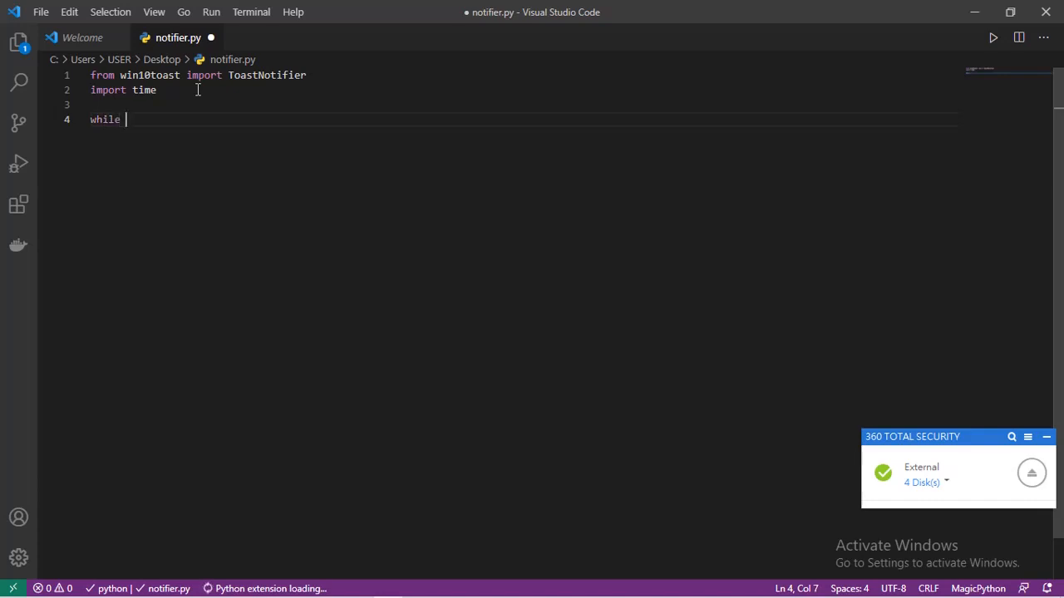
text(Tr)
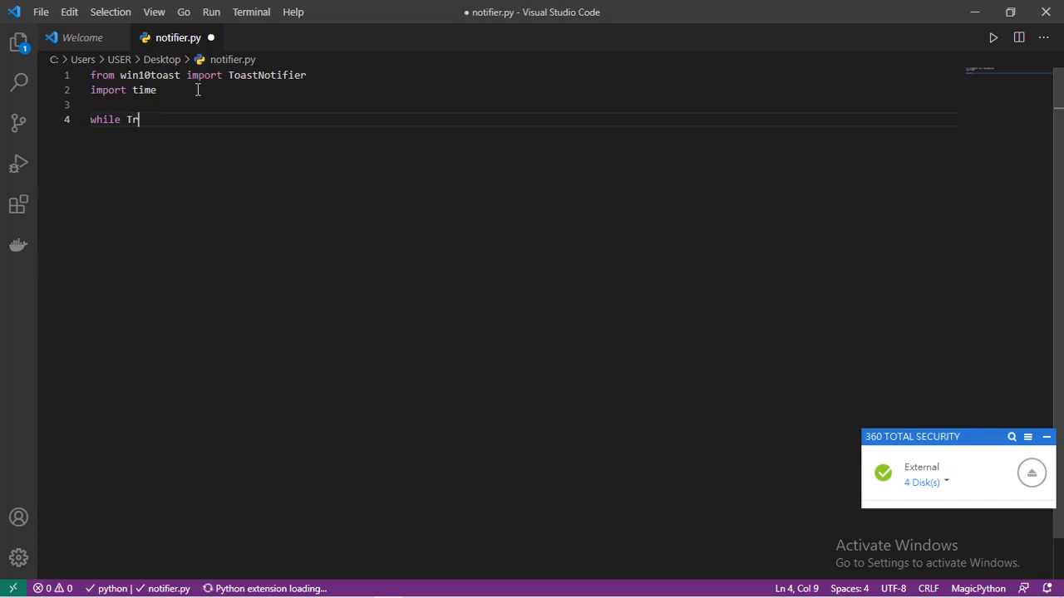
text(ue:)
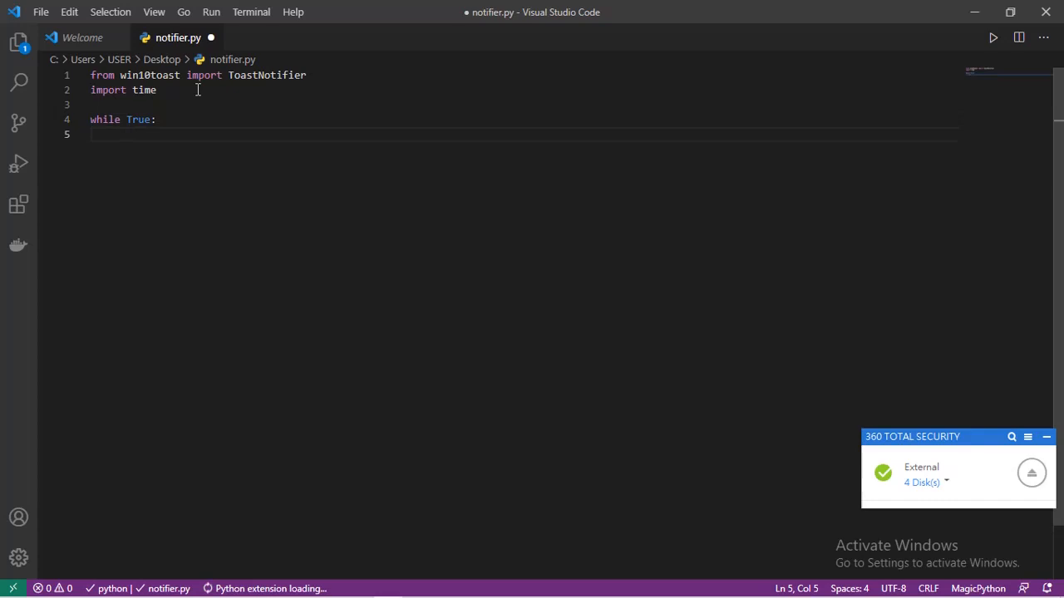
text(d)
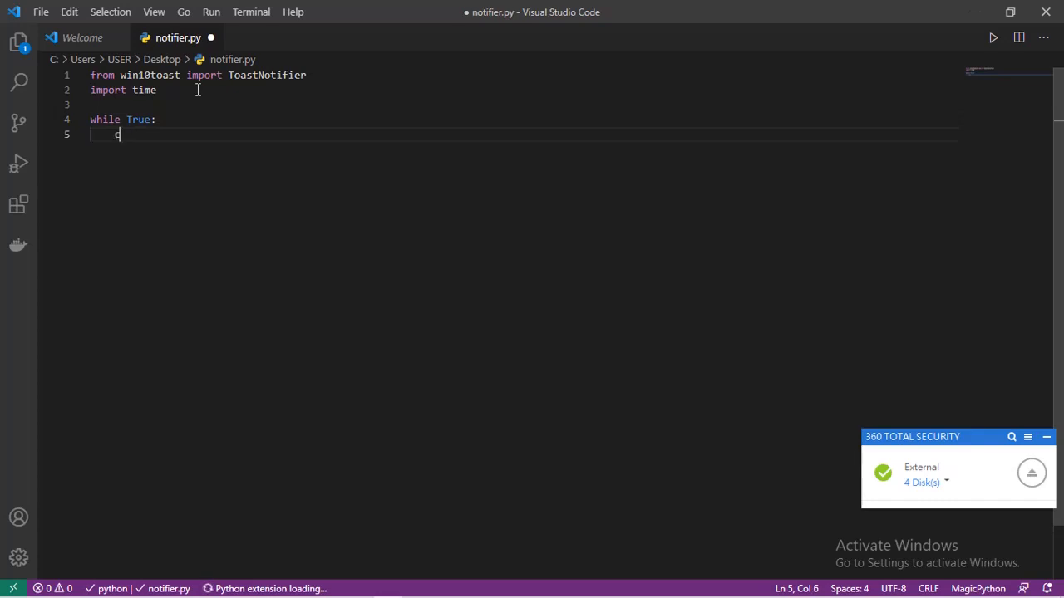
text(urrent_)
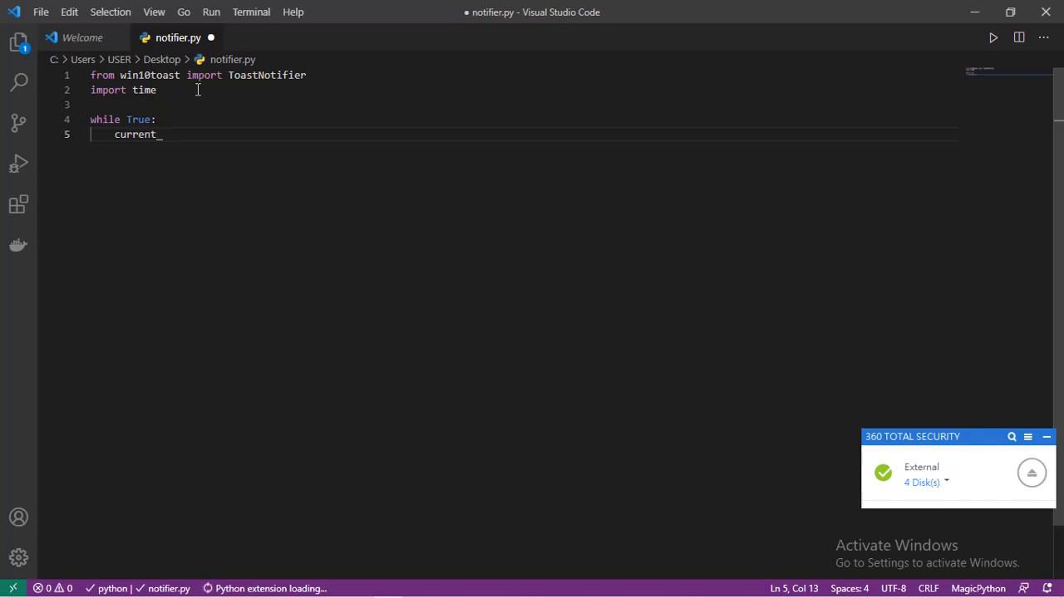
text(time)
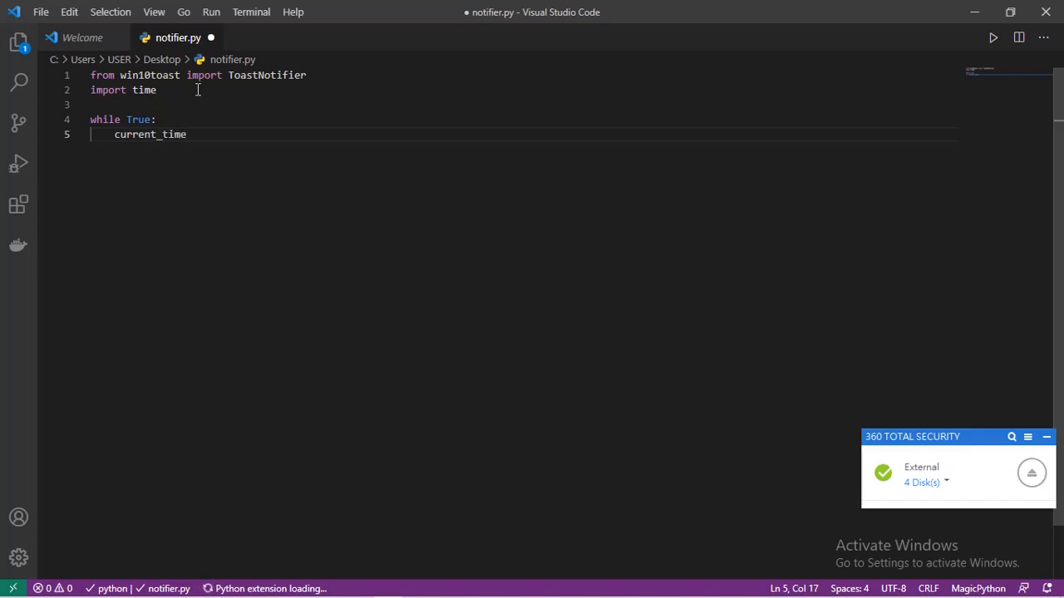
text(=)
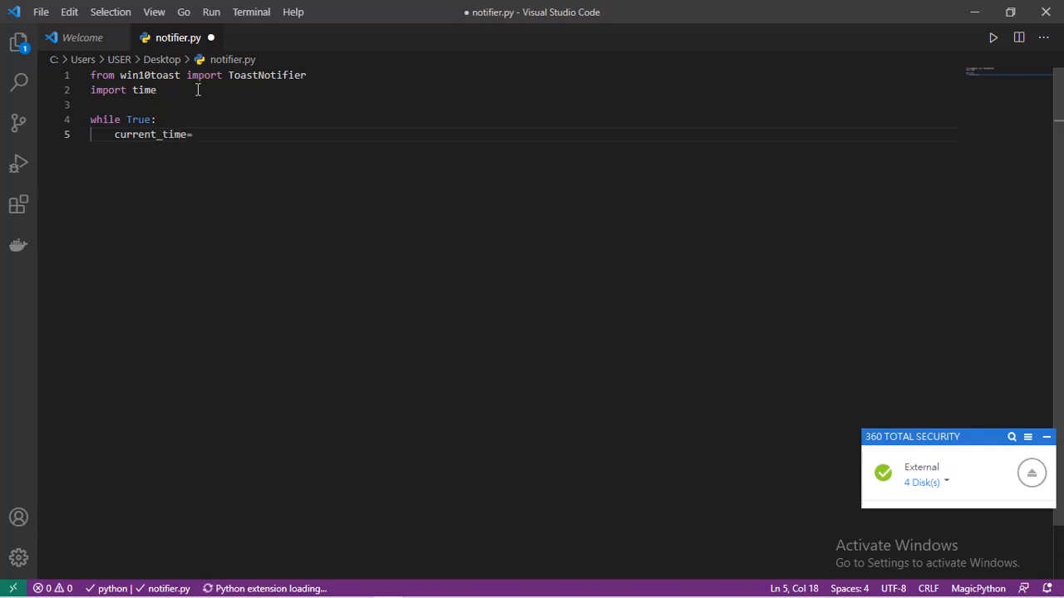
text(t)
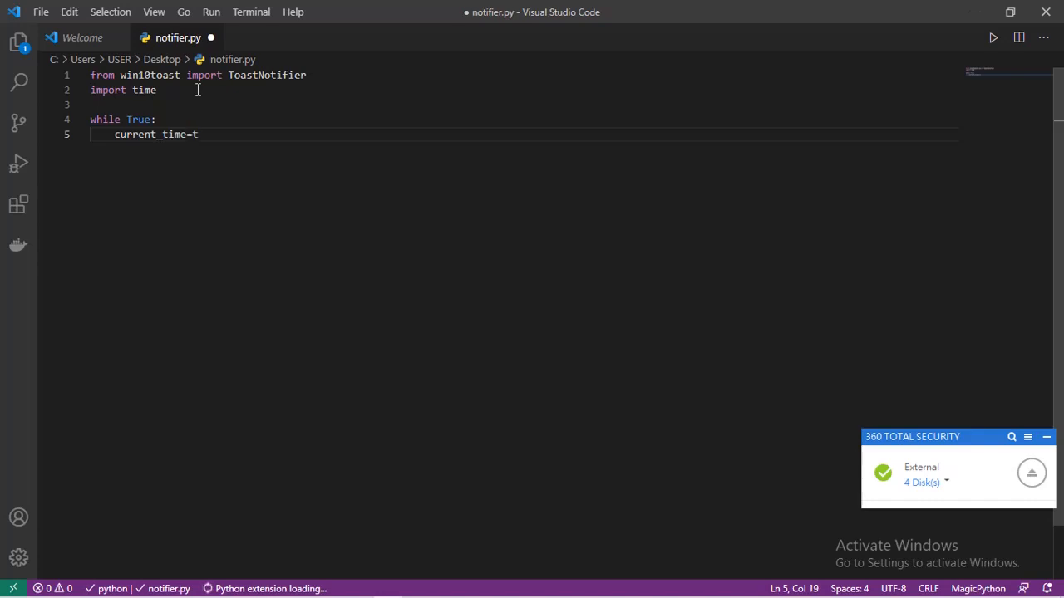
text(im)
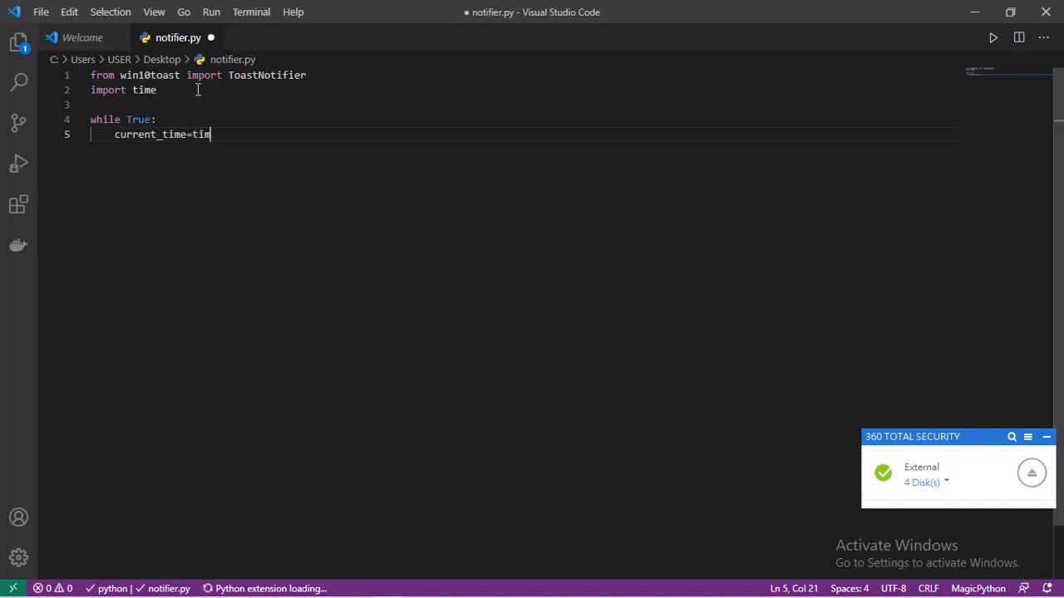
text(e.st)
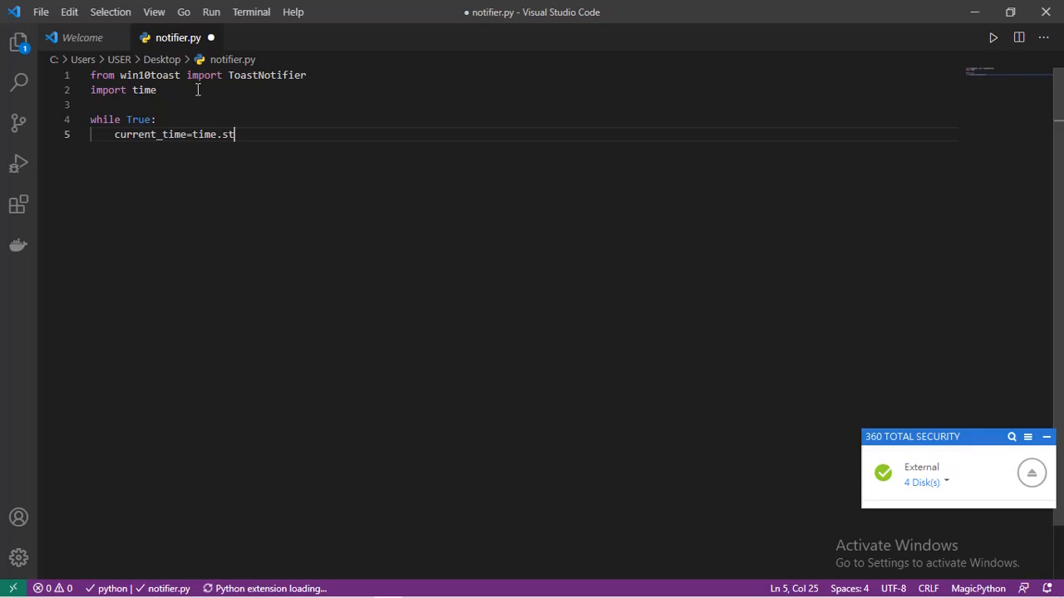
text(rf)
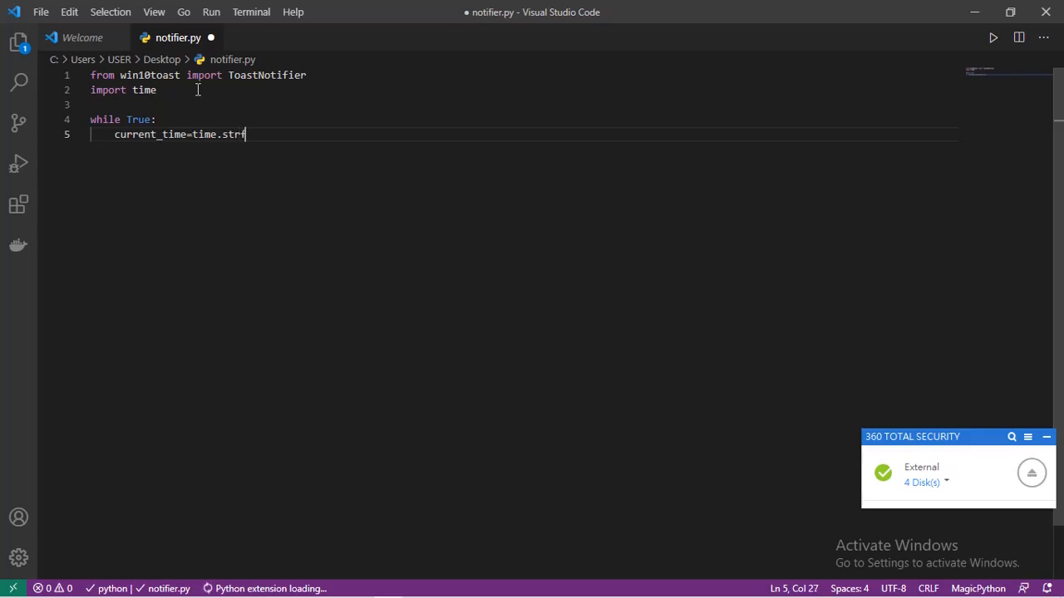
text(tim)
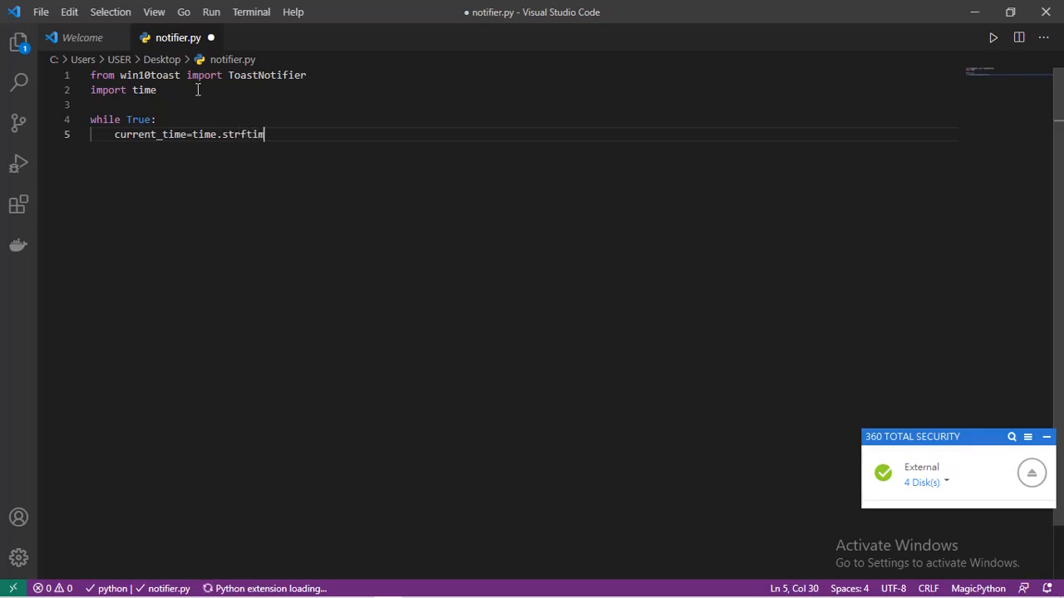
text(e)
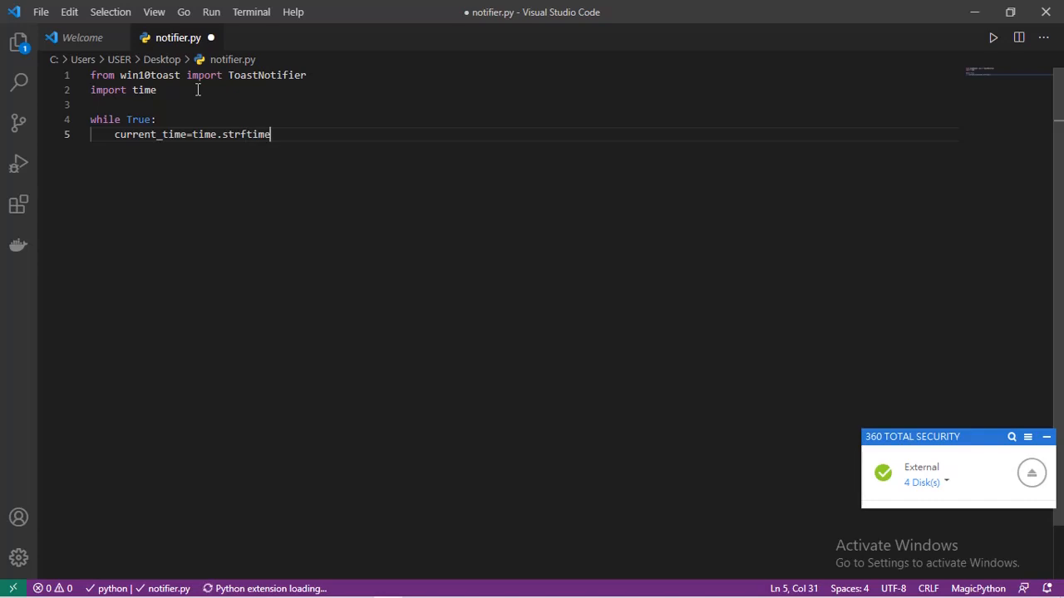
text(())
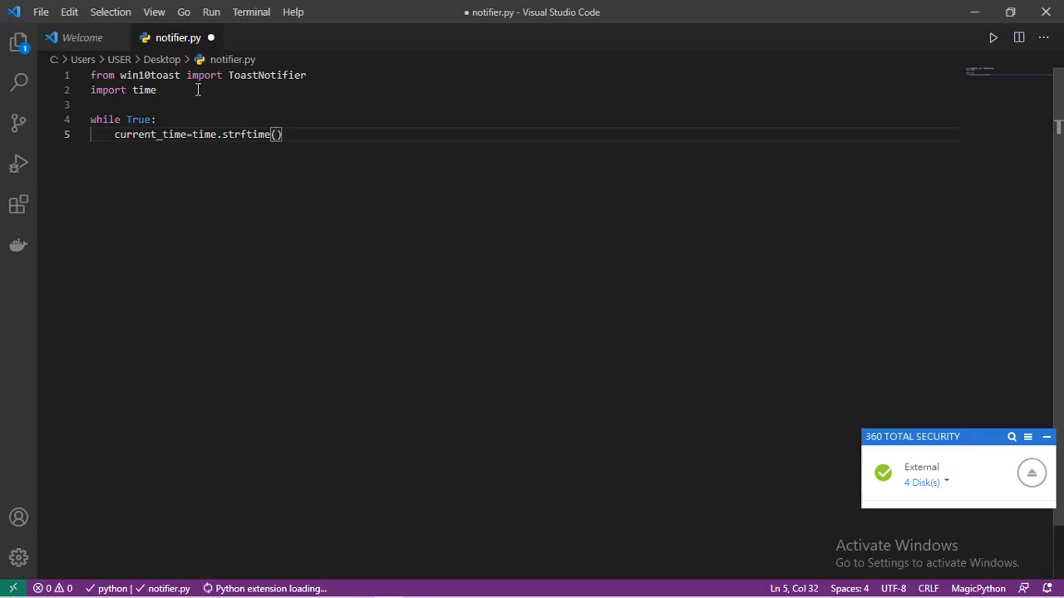
text("")
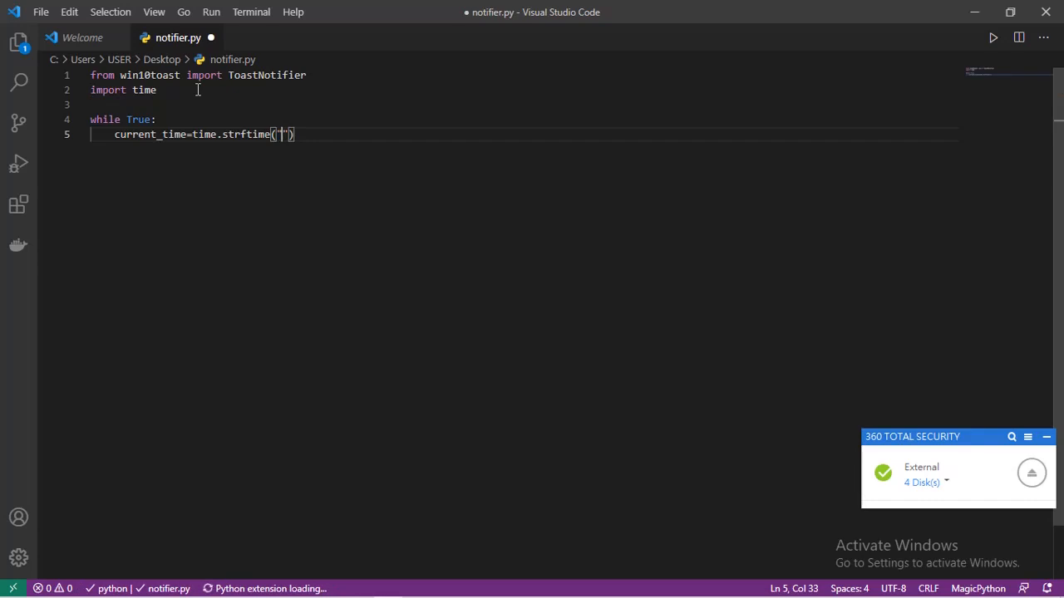
Fill the strftime format string as "%H:%M:%S"
text(%)
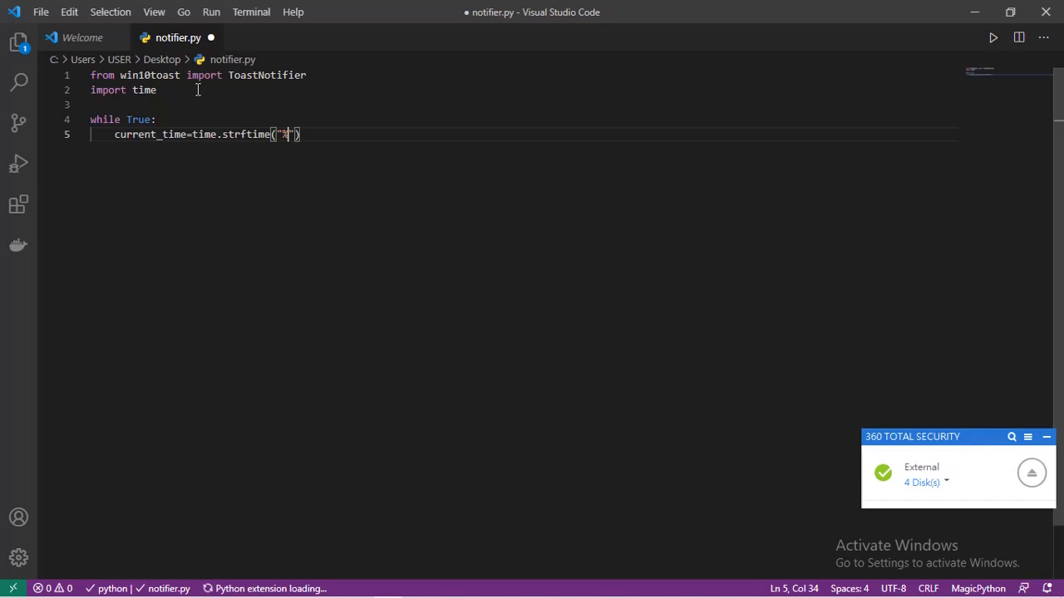
text(h)
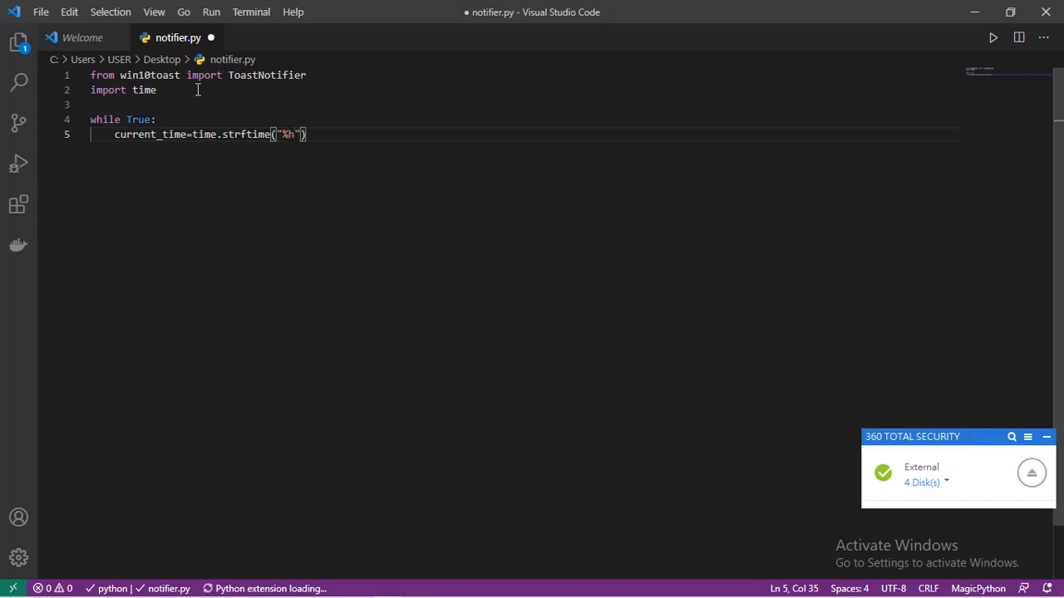
key(Backspace)
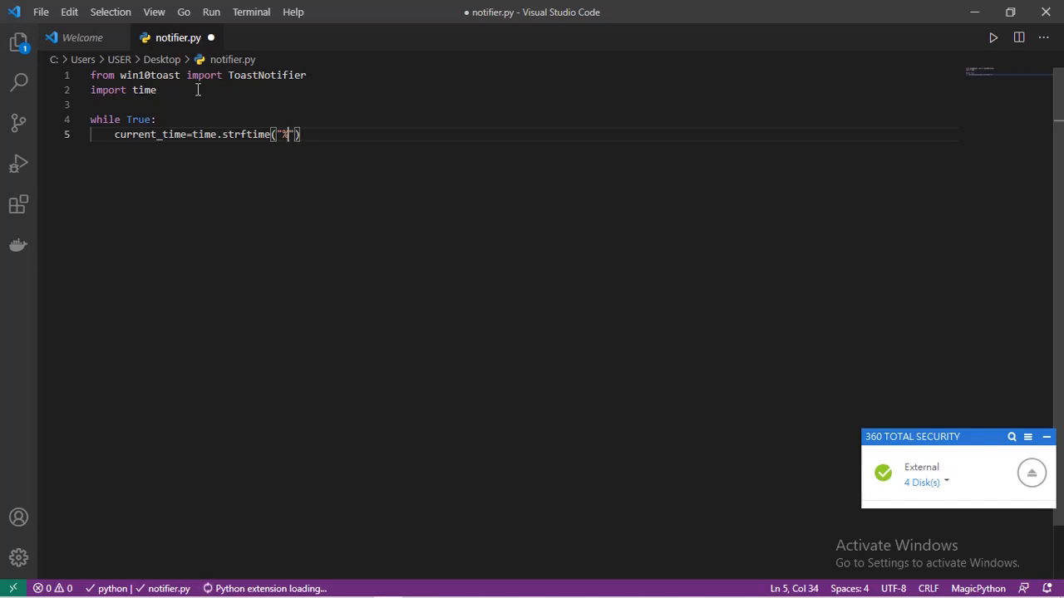
text(H:)
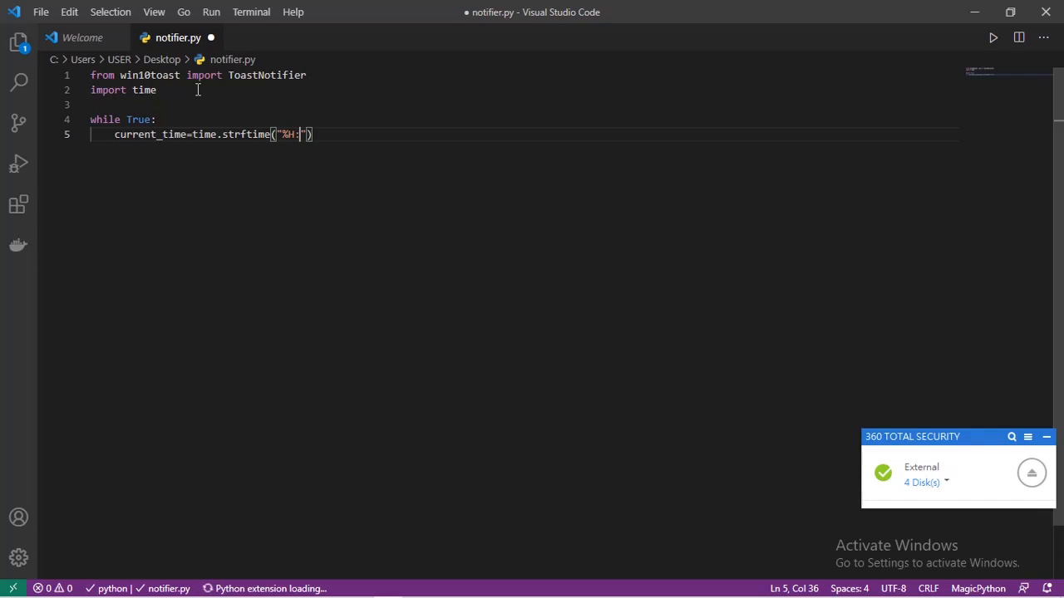
text(%)
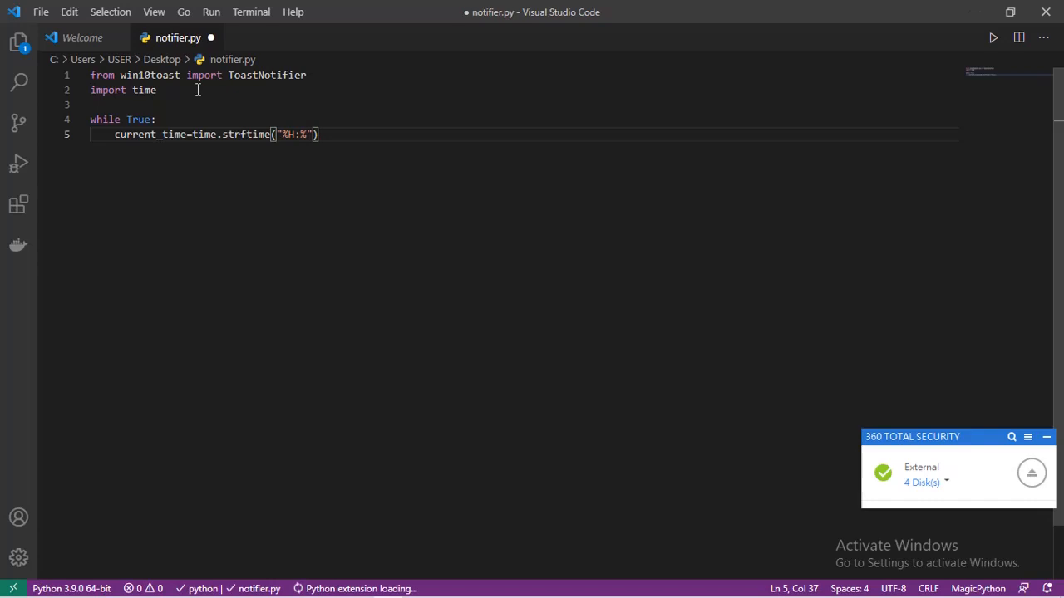
text(M:)
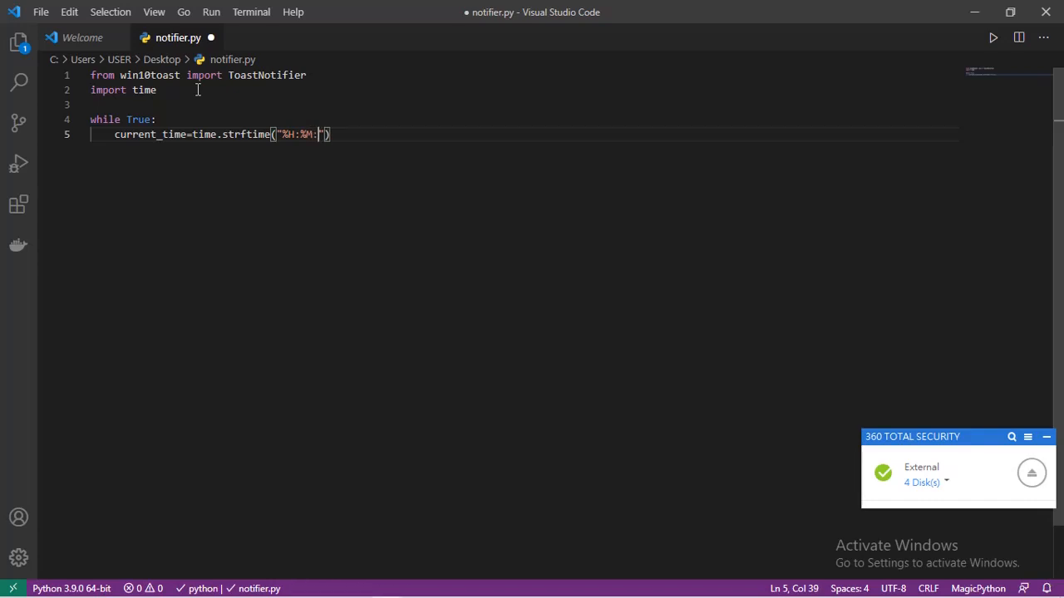
text(%S)
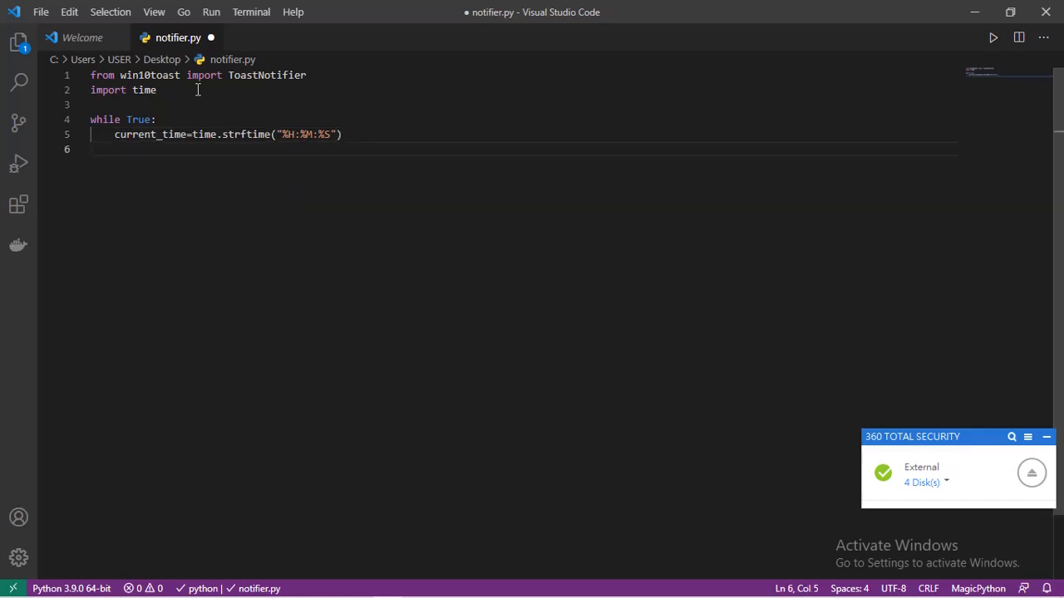
Write the condition if current_time=="03:14:00": inside the loop
text(if cu)
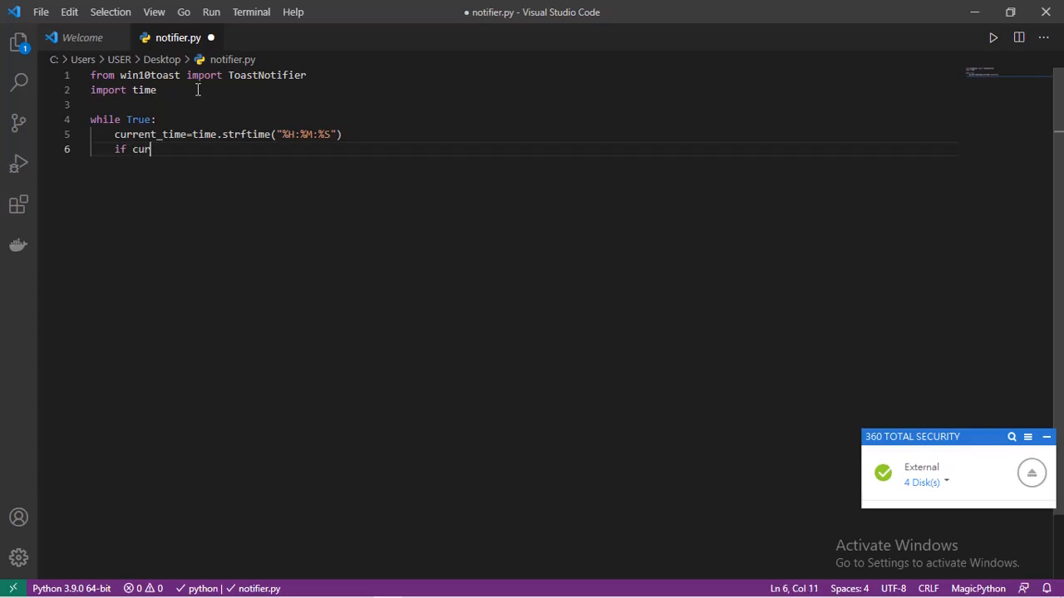
text(rent_)
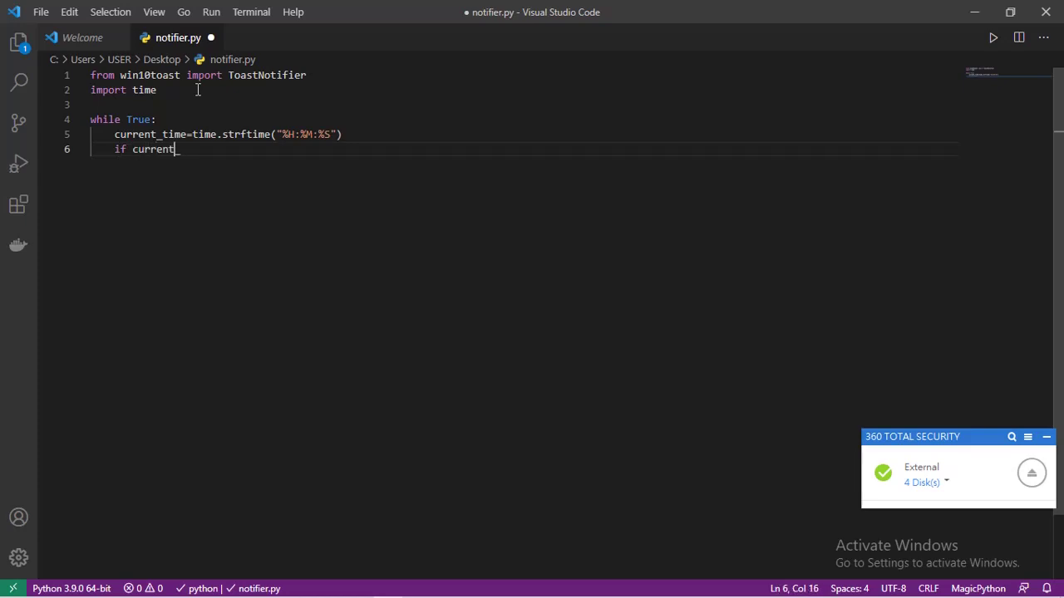
text(_time)
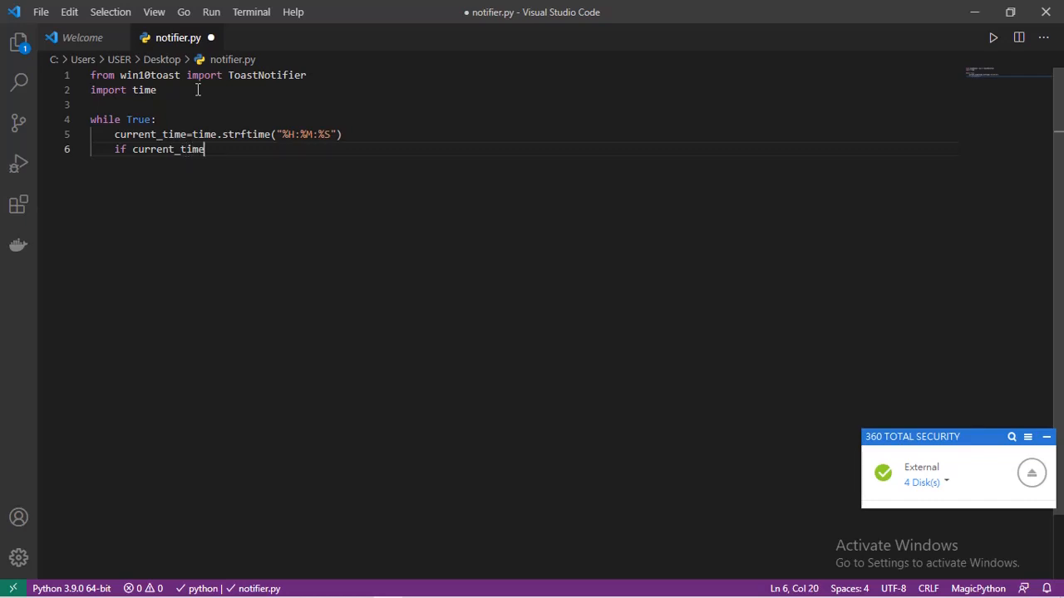
text(=)
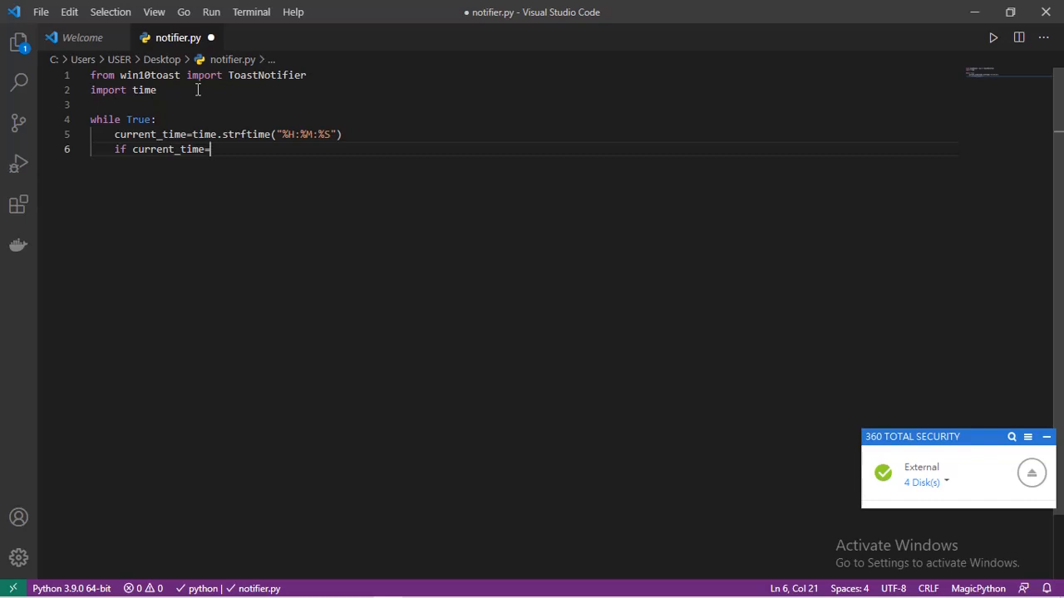
text(="")
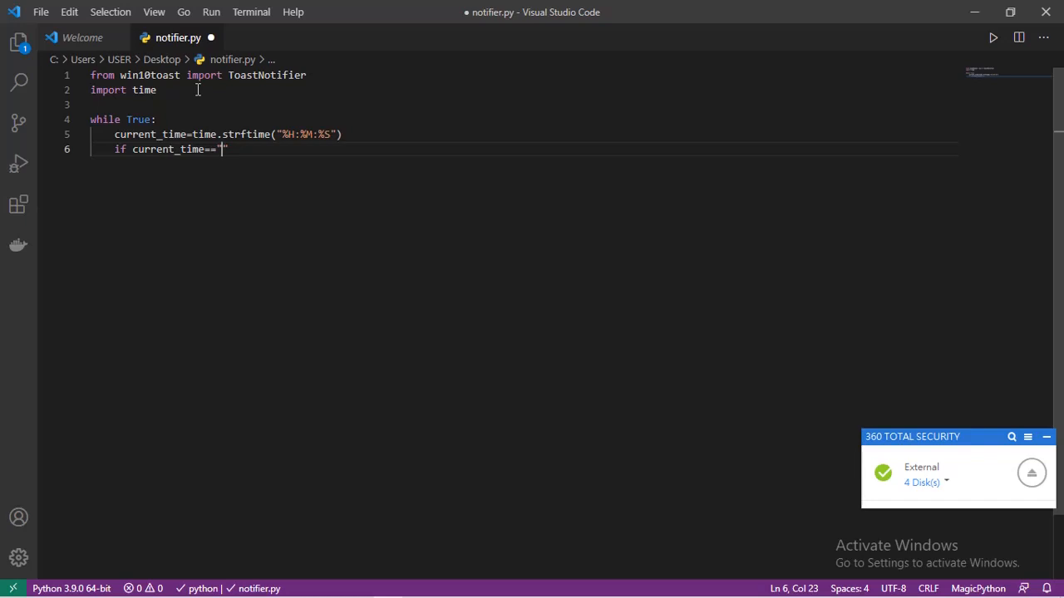
text(0)
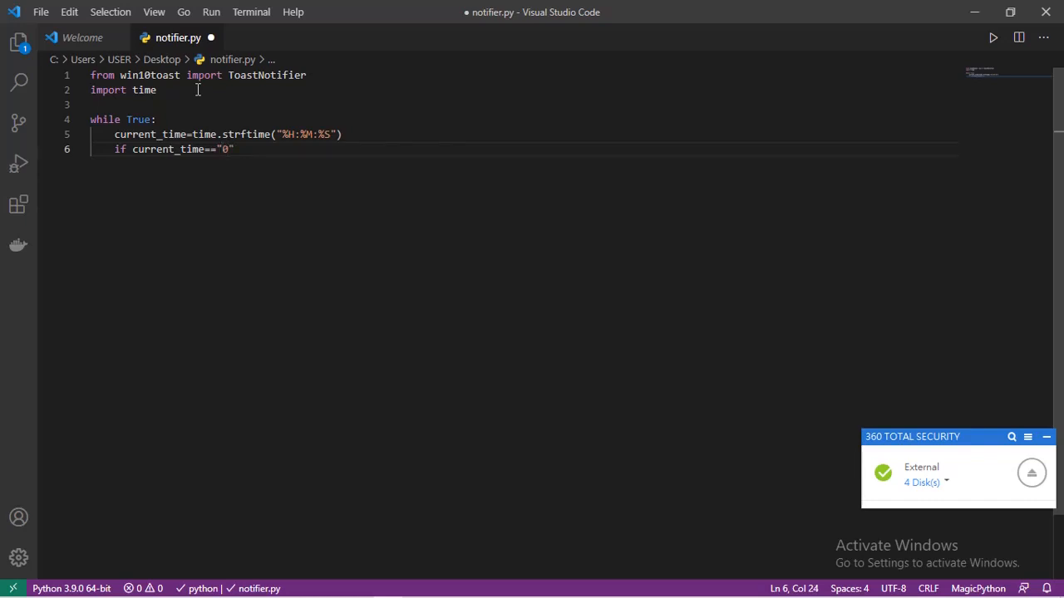
text(3)
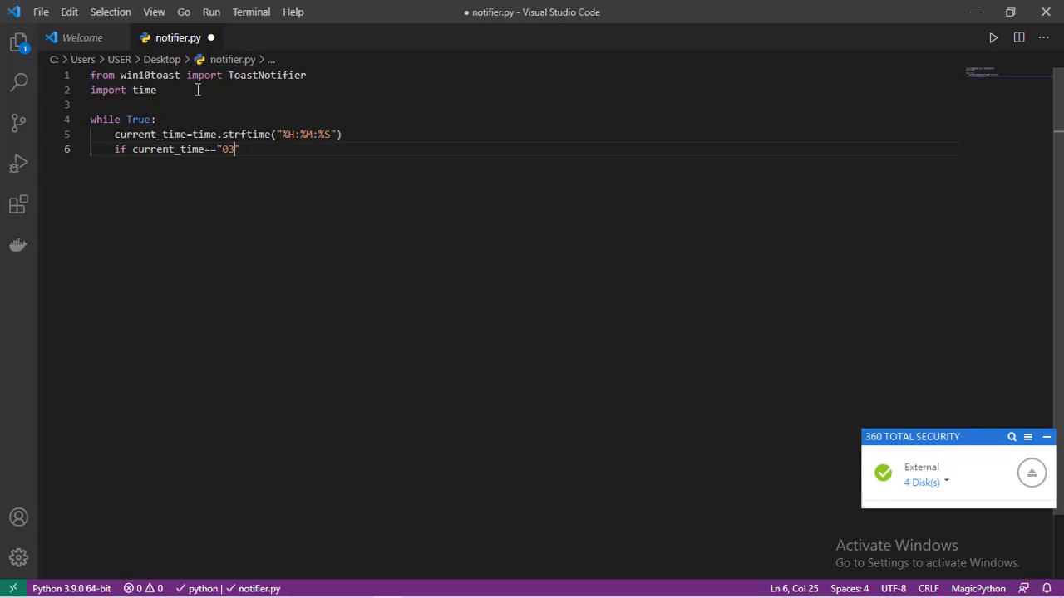
text(:)
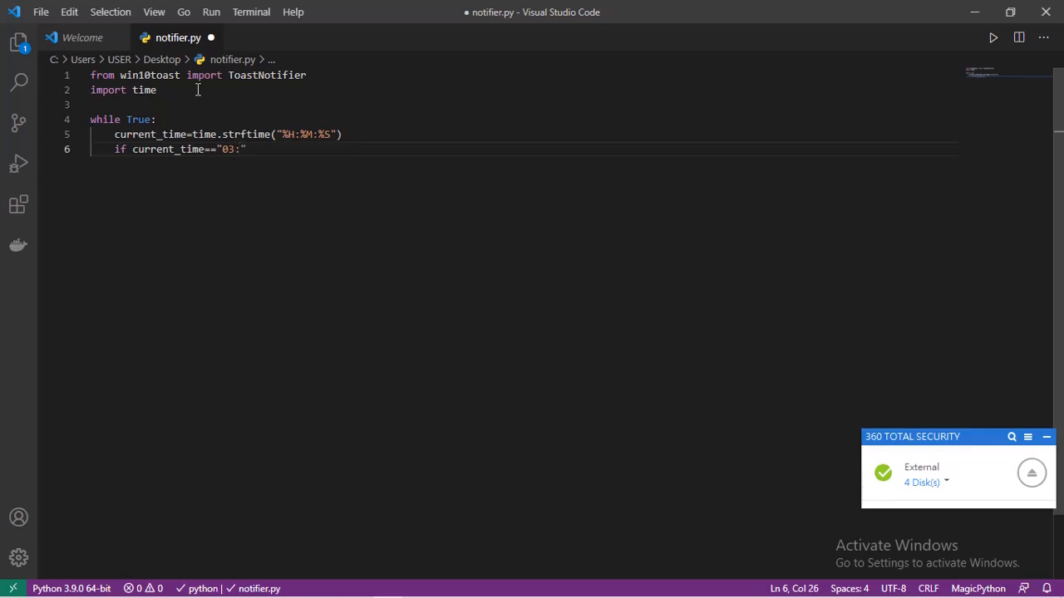
text(1)
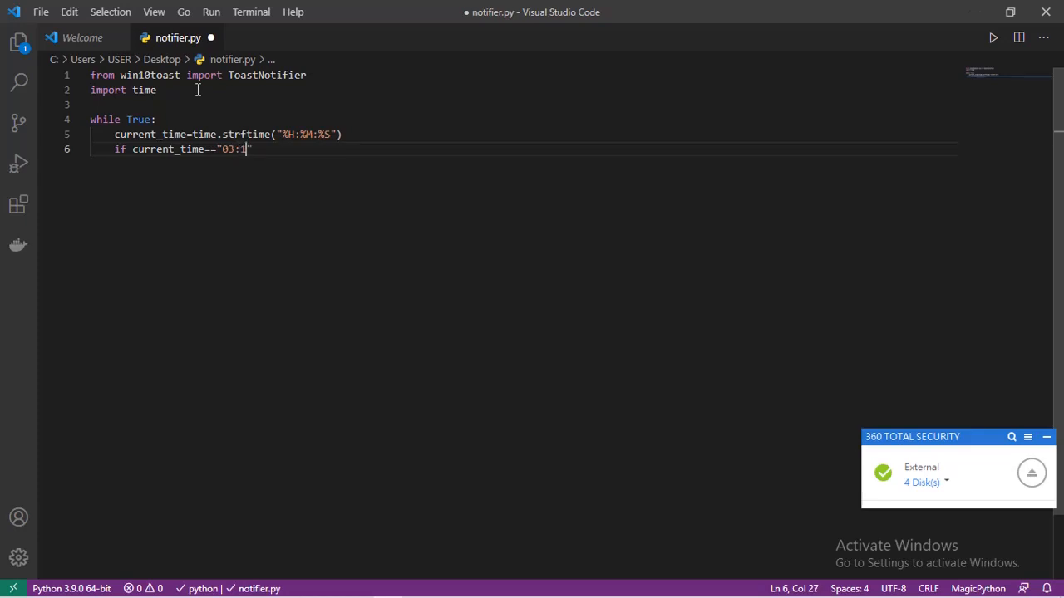
text(4)
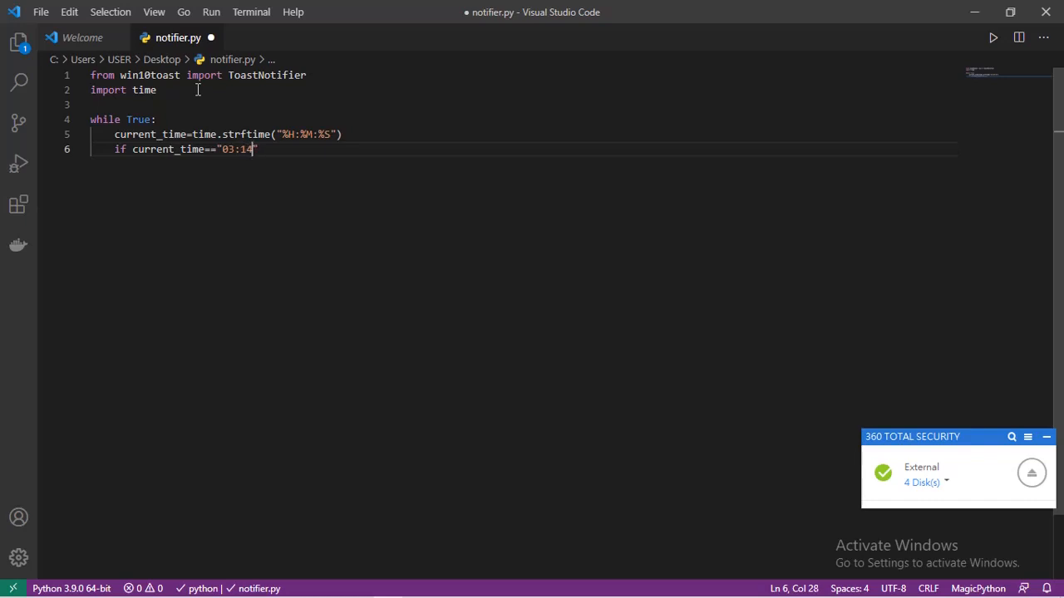
text(:)
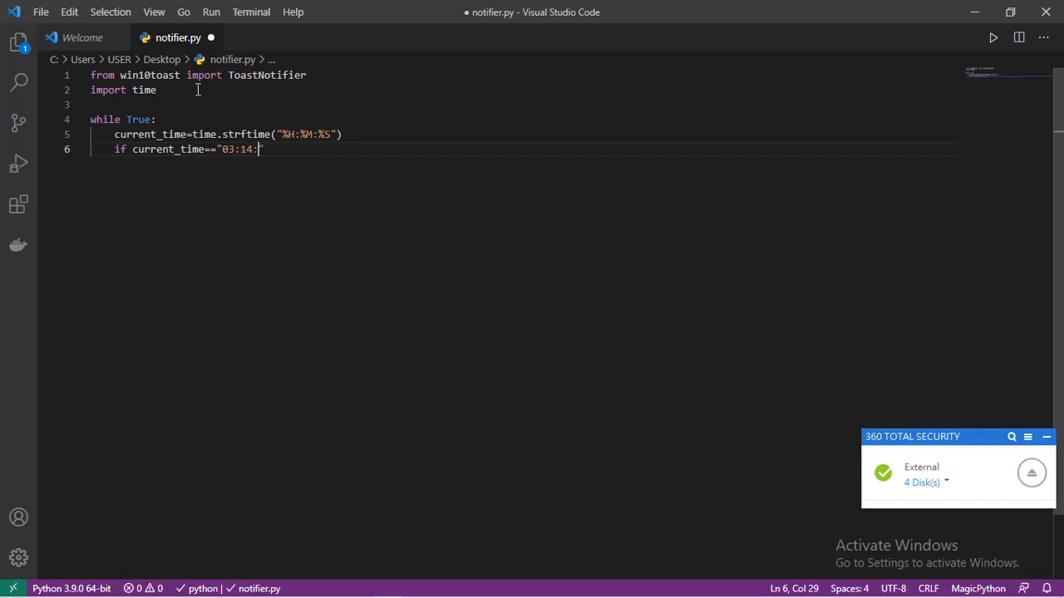
text(00)
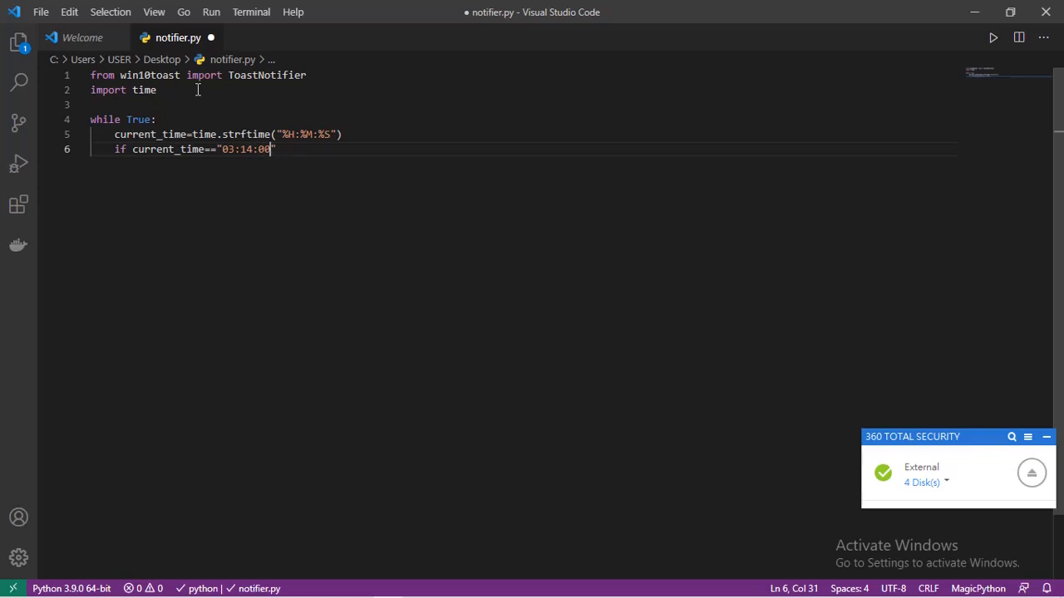
text(:)
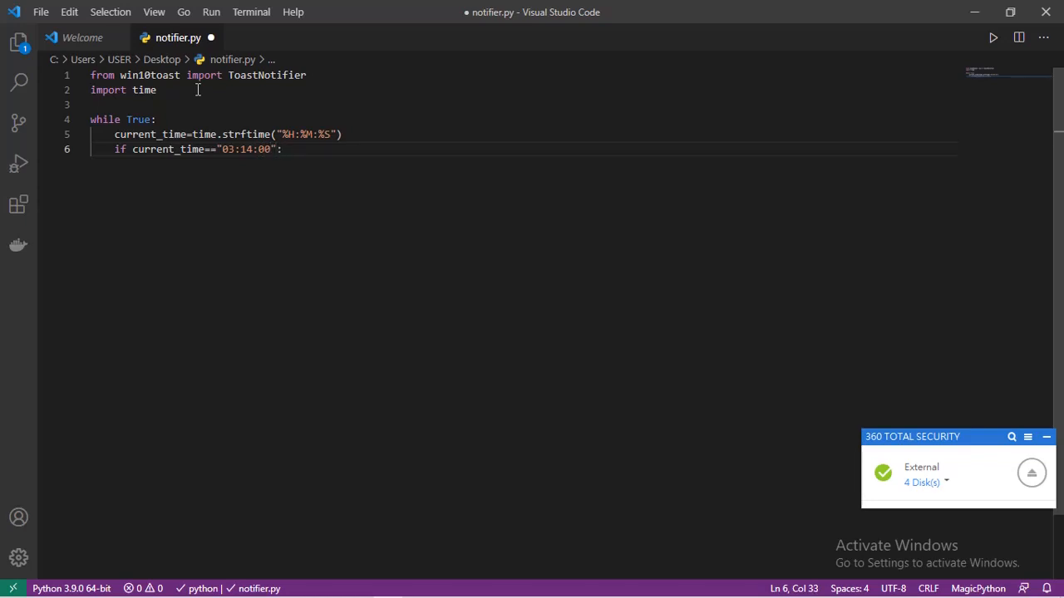
key(Enter)
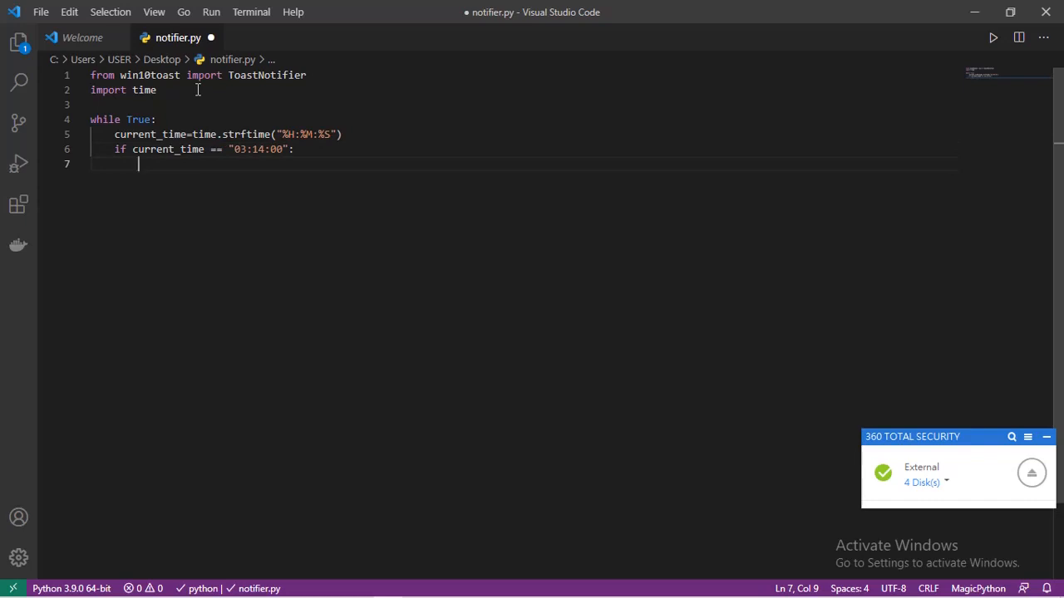
Print current_time and break inside the if, then begin the hr notifier line
text(print()
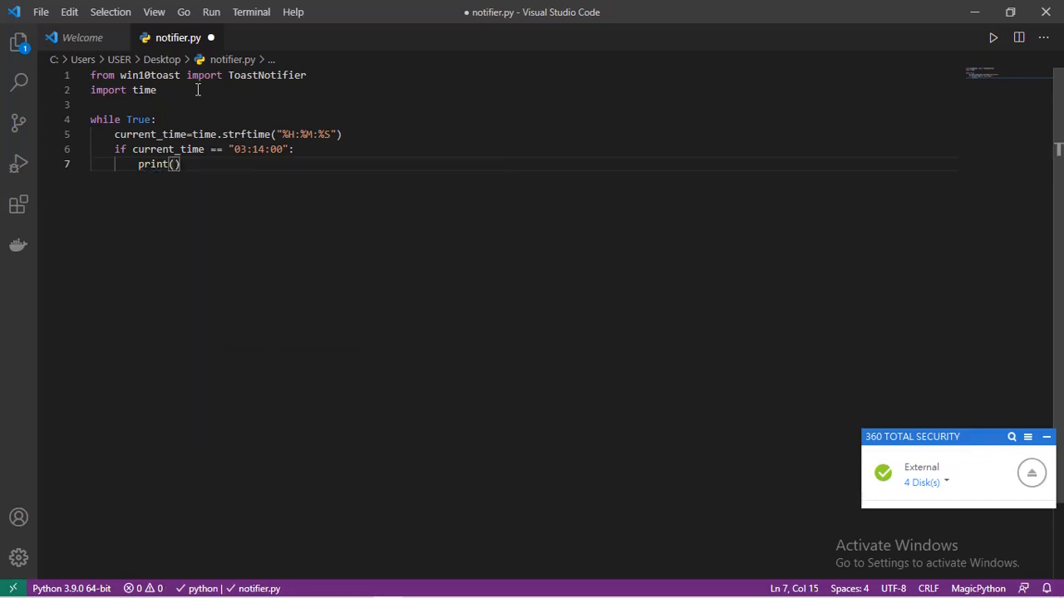
text(current_time)
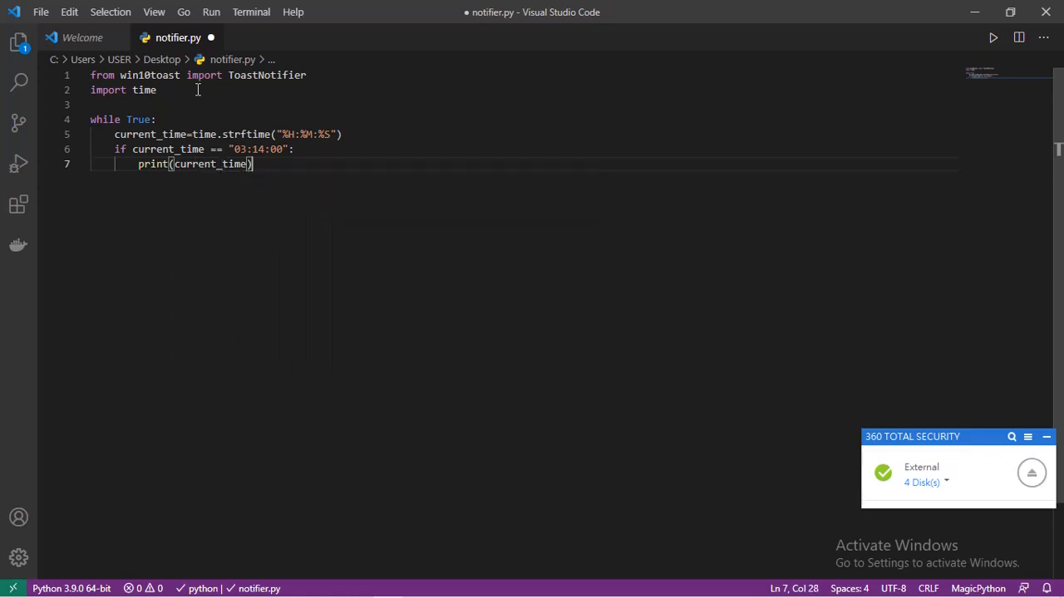
key(Enter)
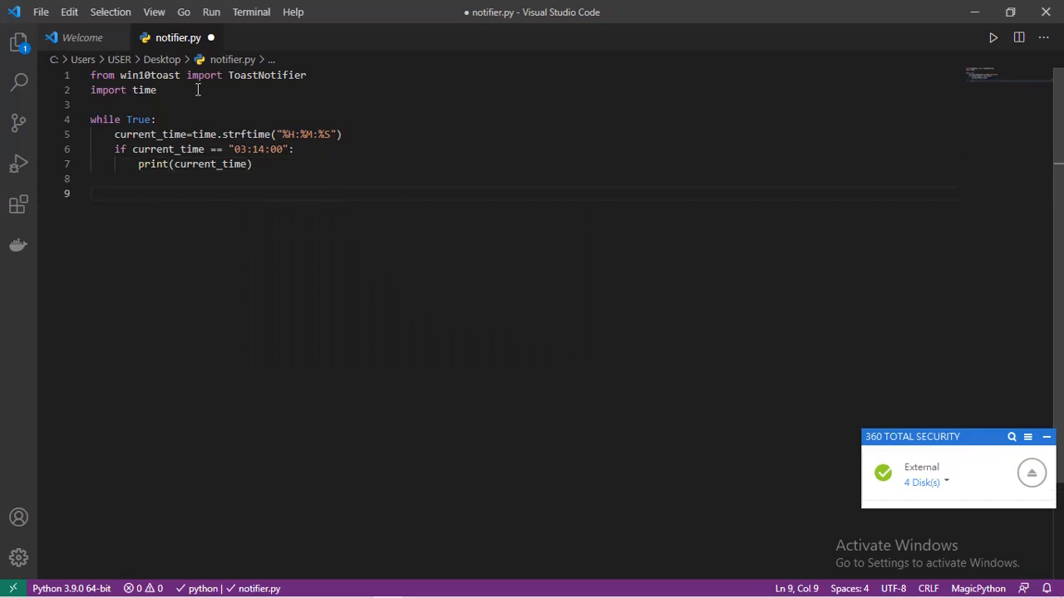
text(break)
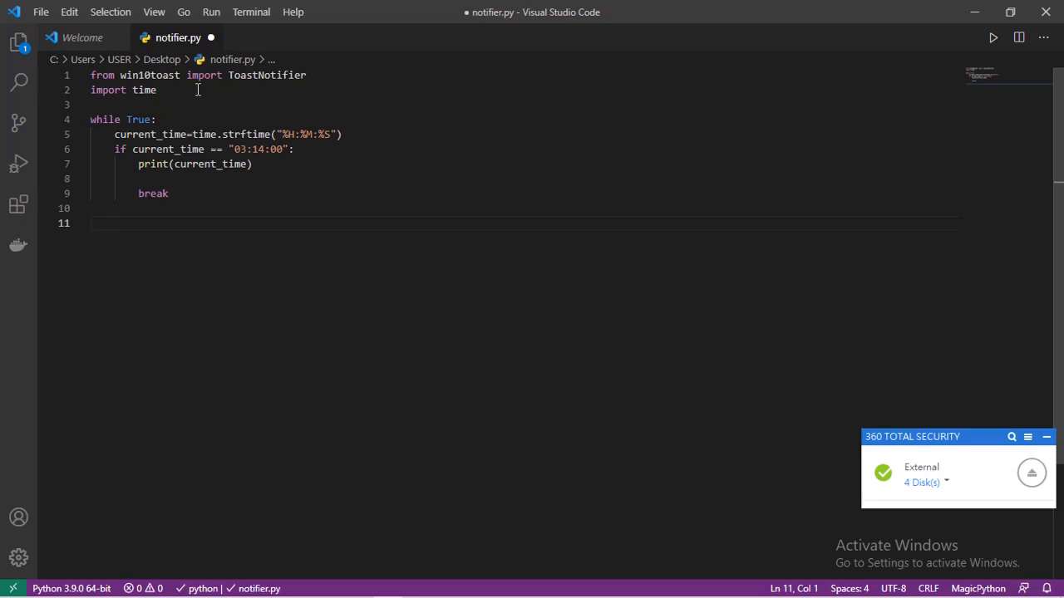
text(hr)
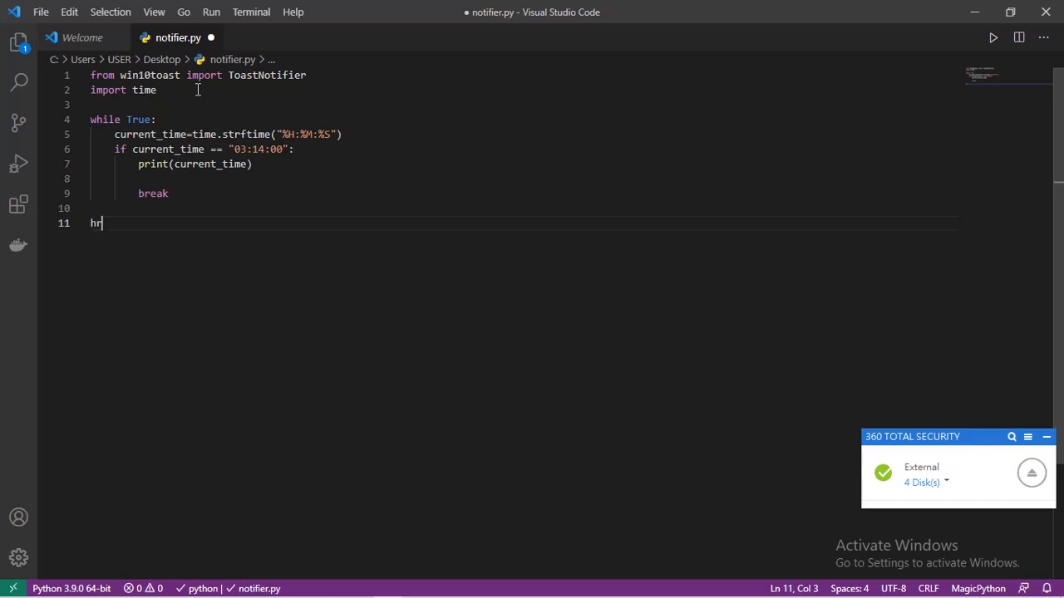
Create hr = ToastNotifier() and begin b=hr.show_toast() with empty arguments
text(r)
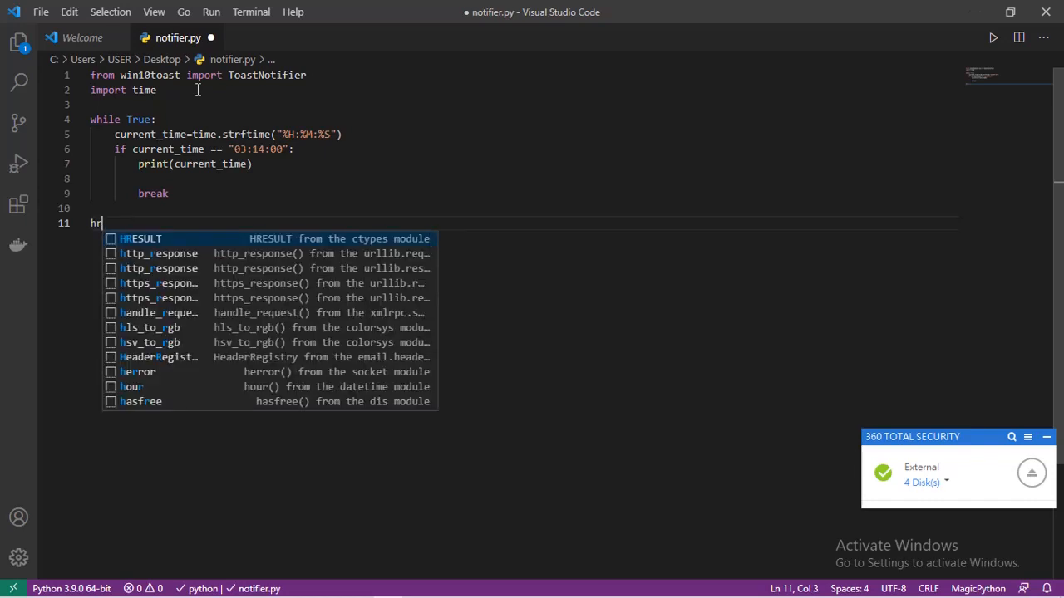
text(= ToastNotifier()
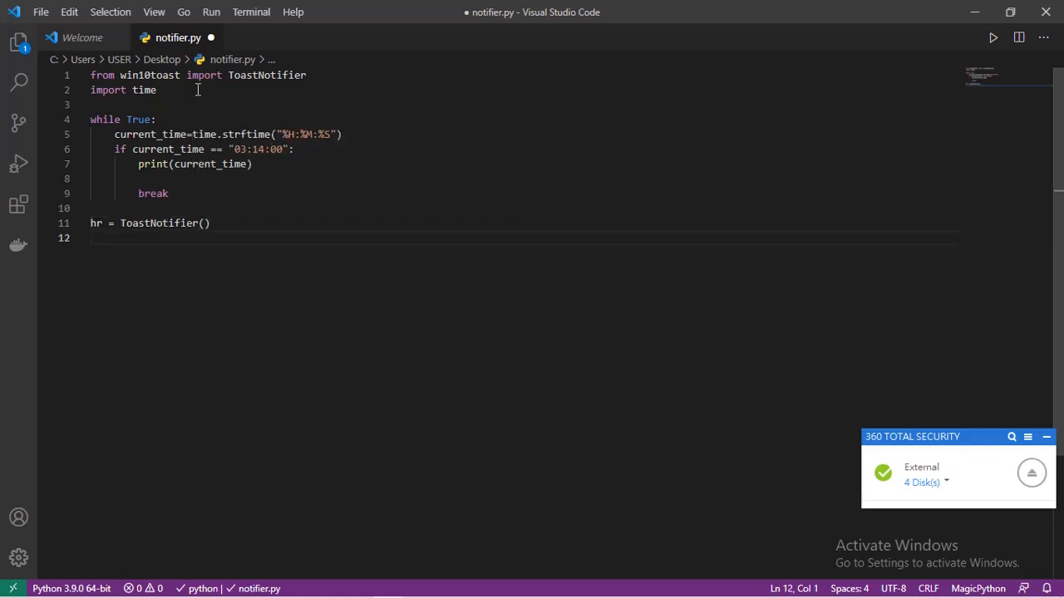
text(b=h)
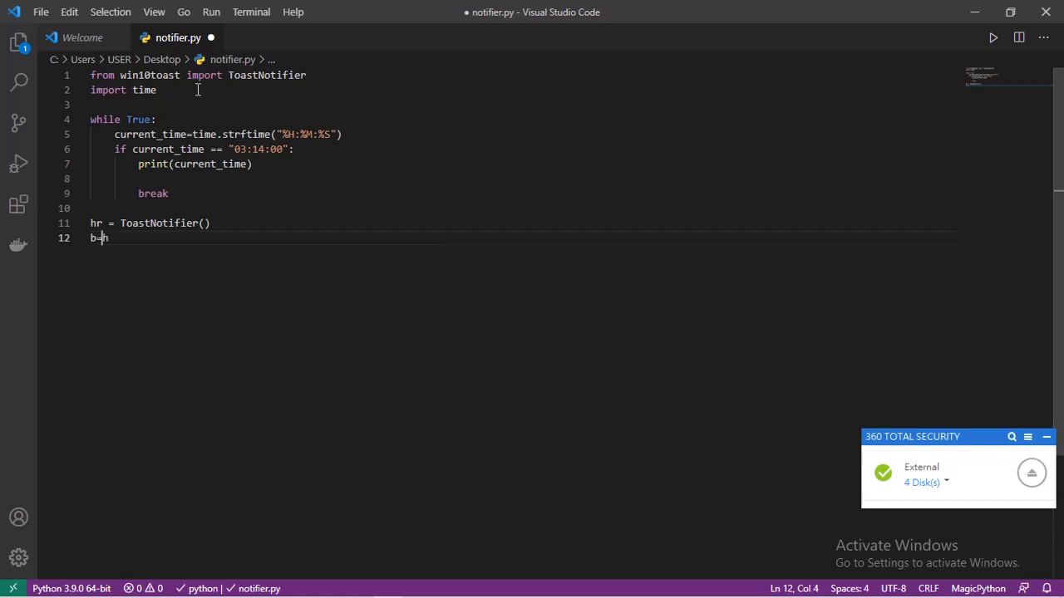
text(r)
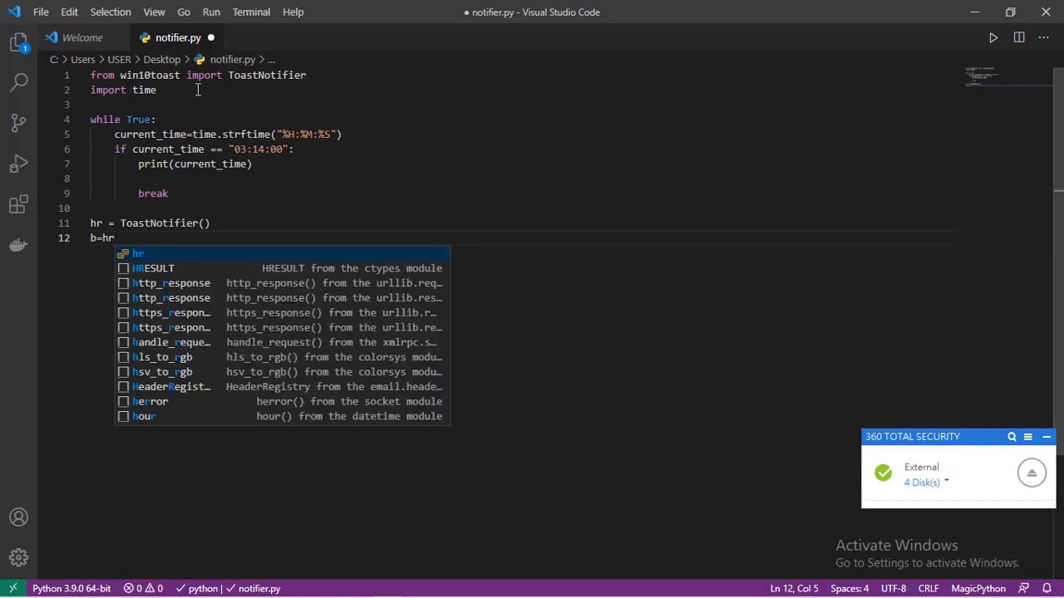
text(.show_toast)
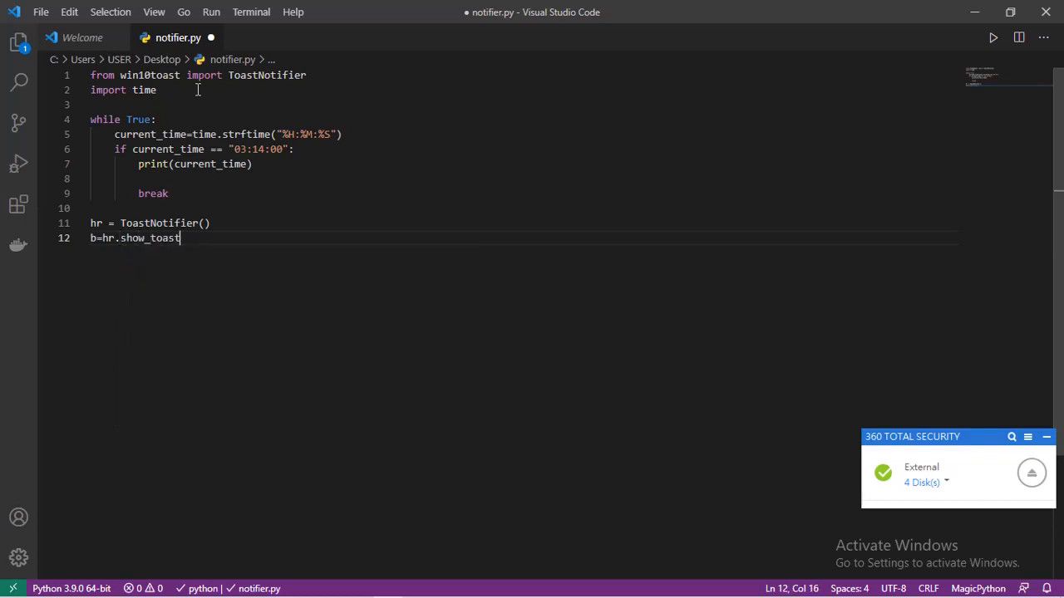
text(())
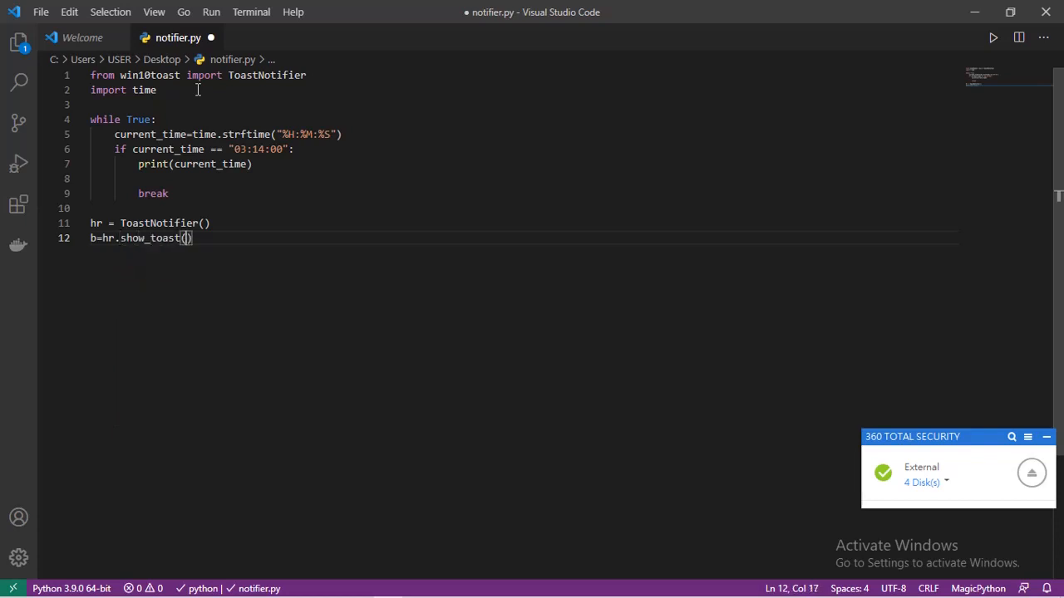
click(180, 238)
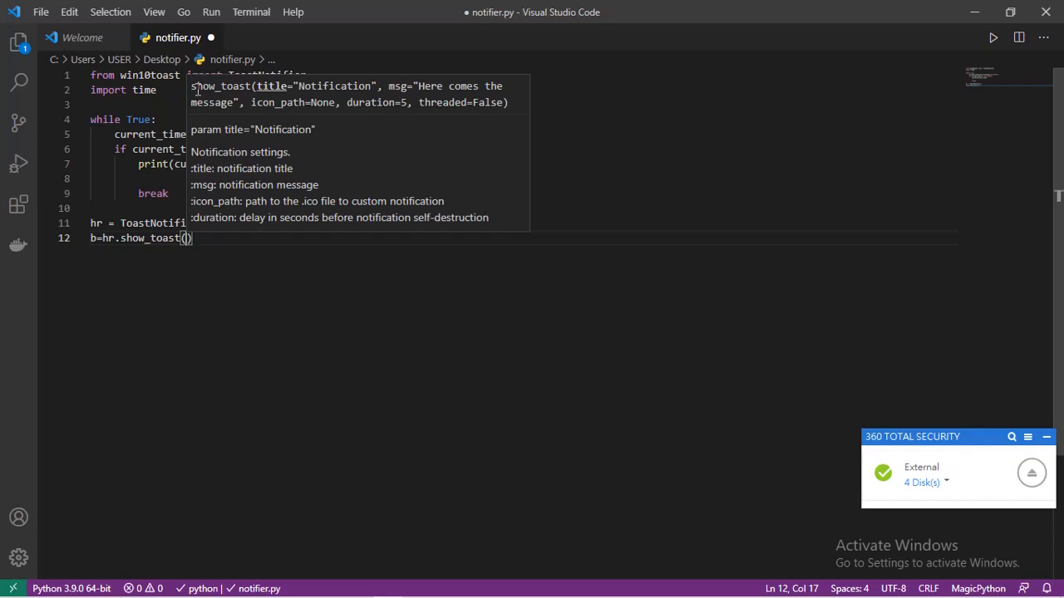
Pass "alarm" and "this is our notification" to show_toast and start the duration argument
text(")
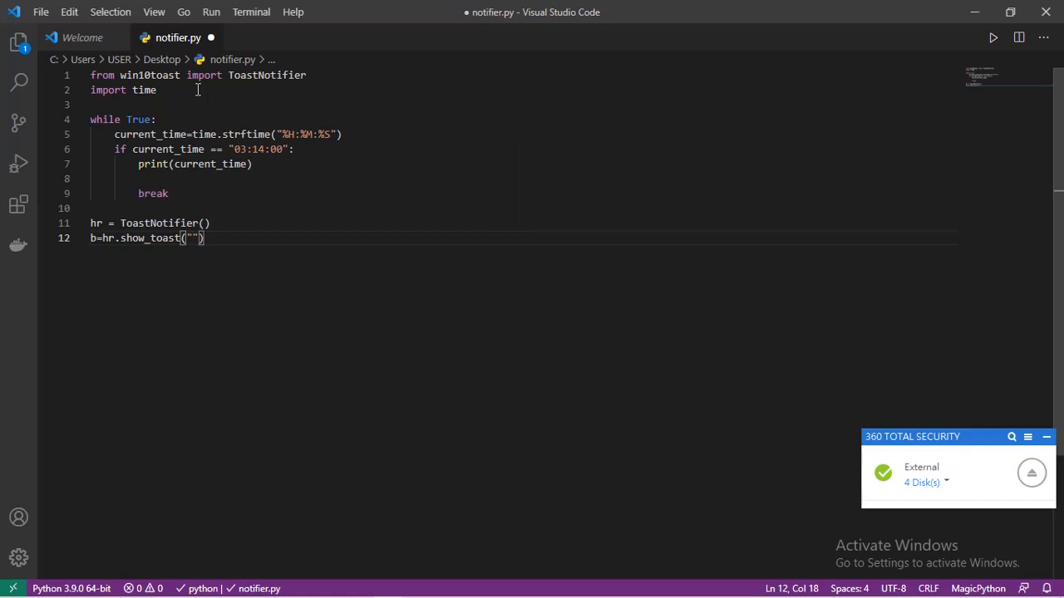
text(a)
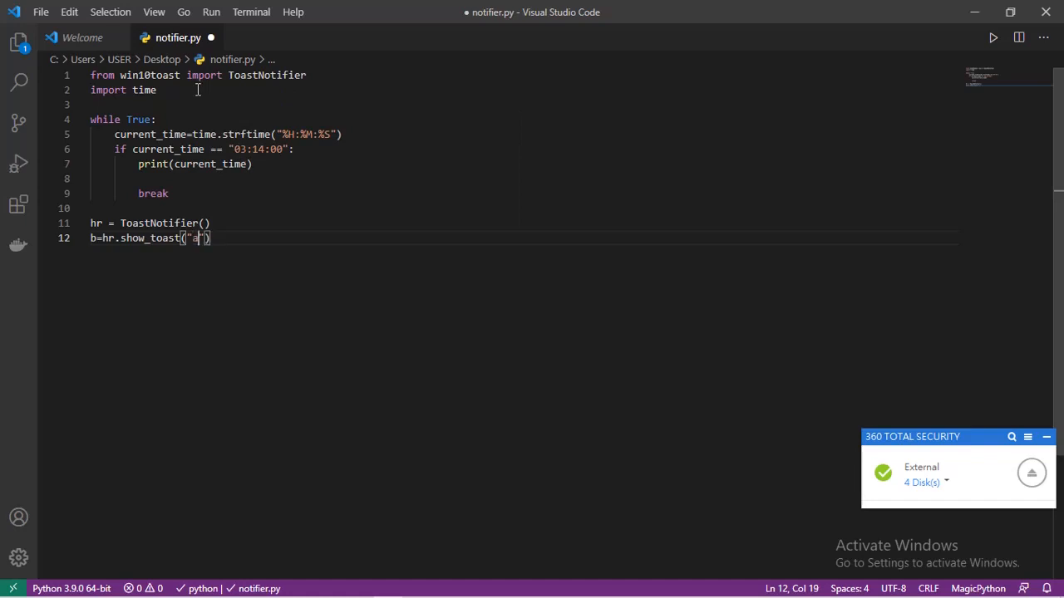
text(larm)
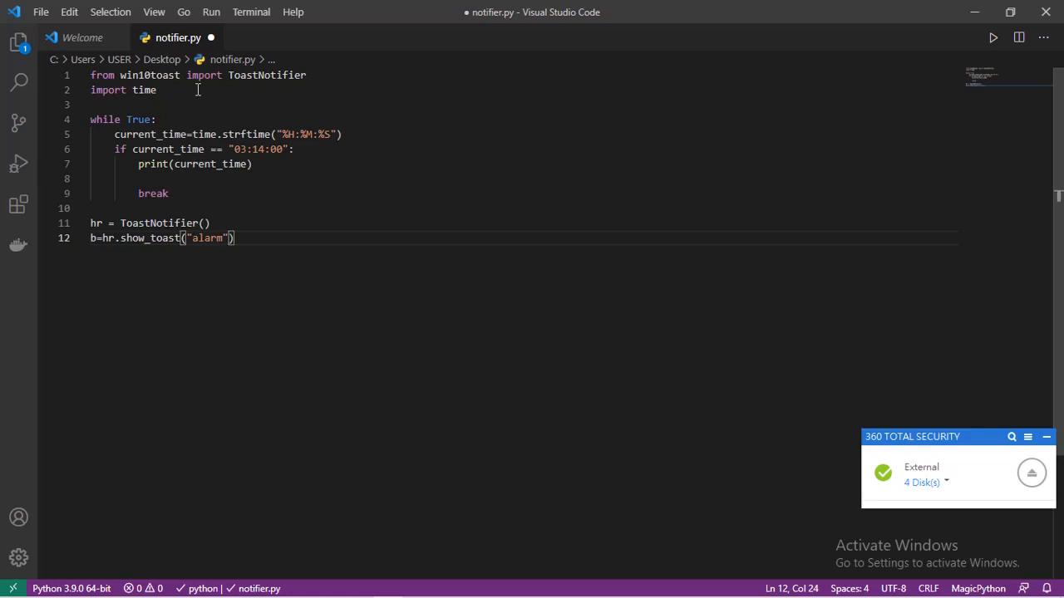
text(,)
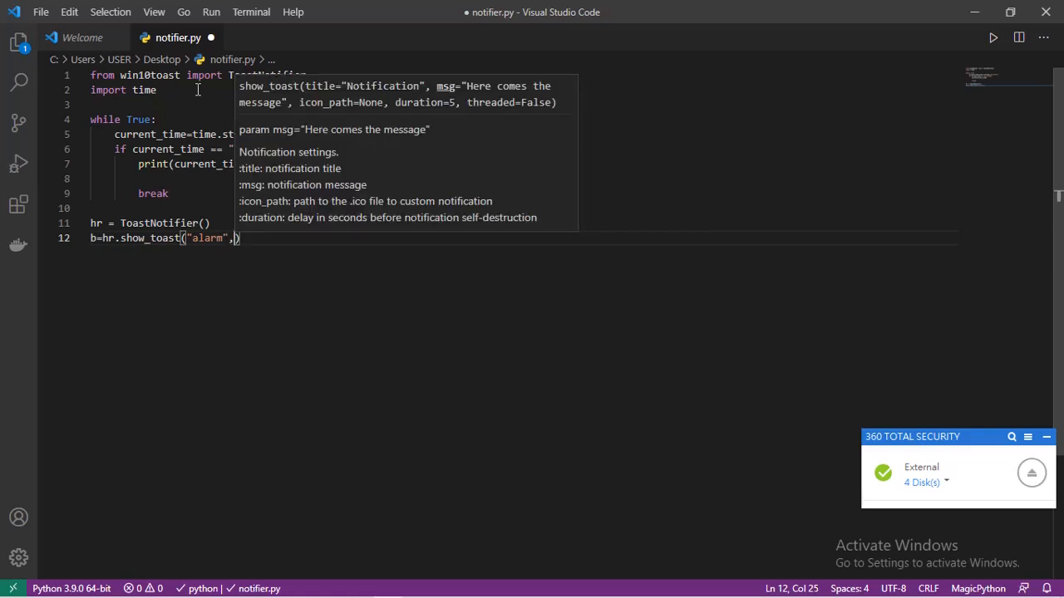
text("")
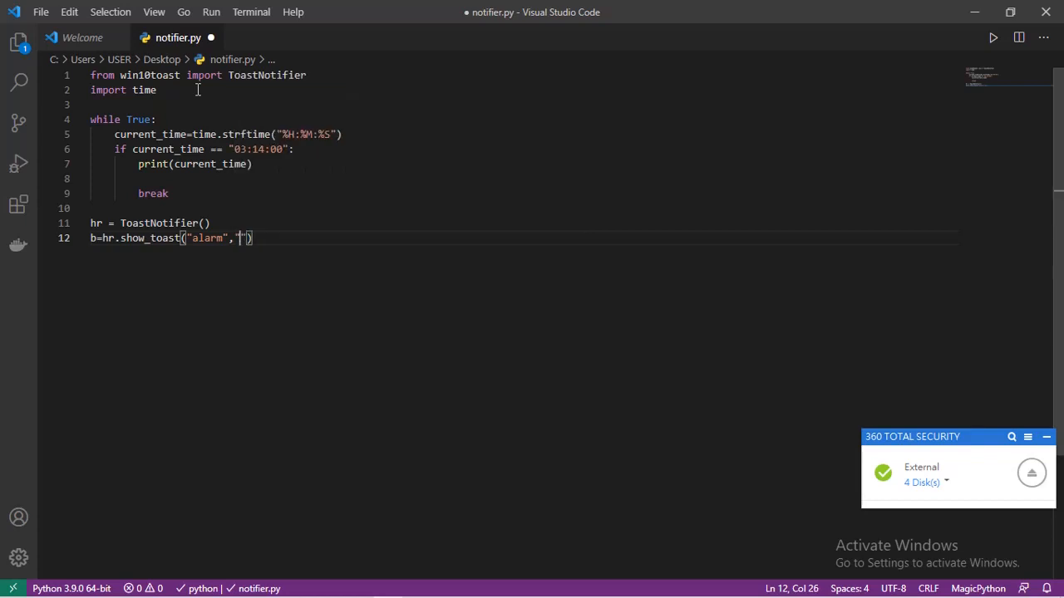
text(this)
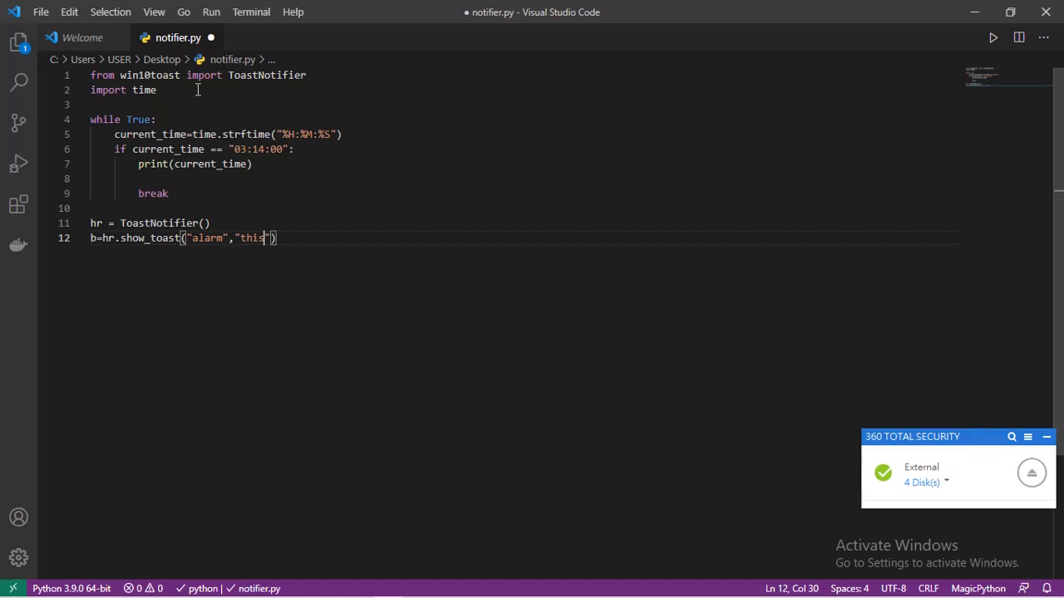
text(is our noti)
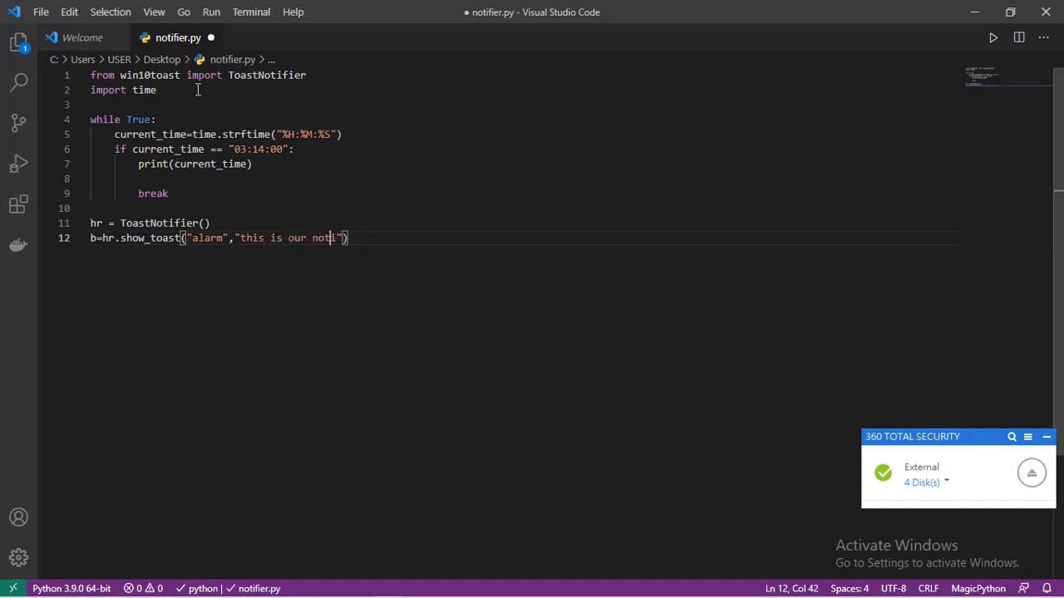
text(fi)
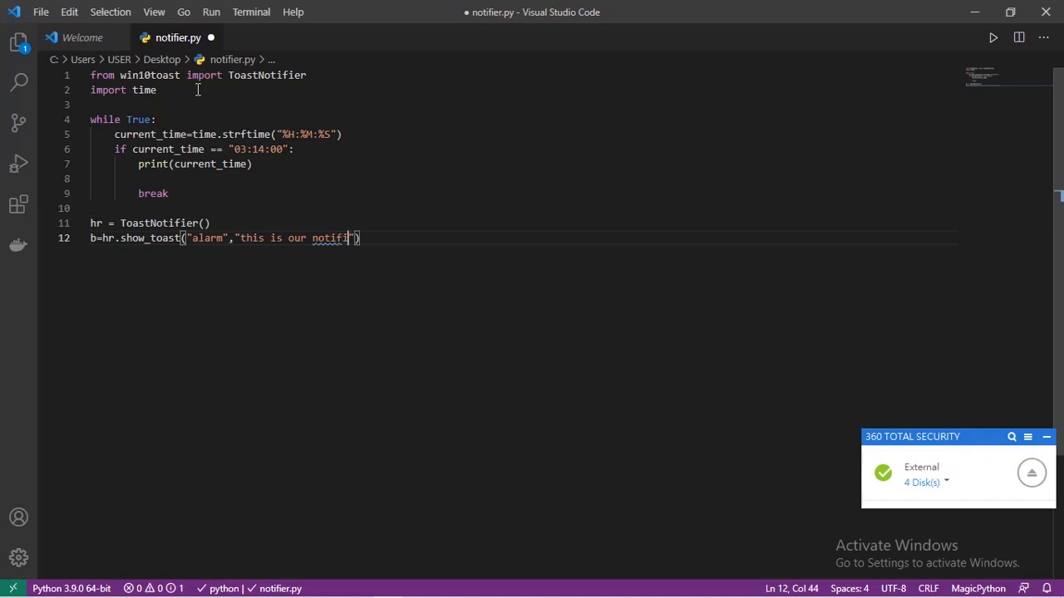
text(cation)
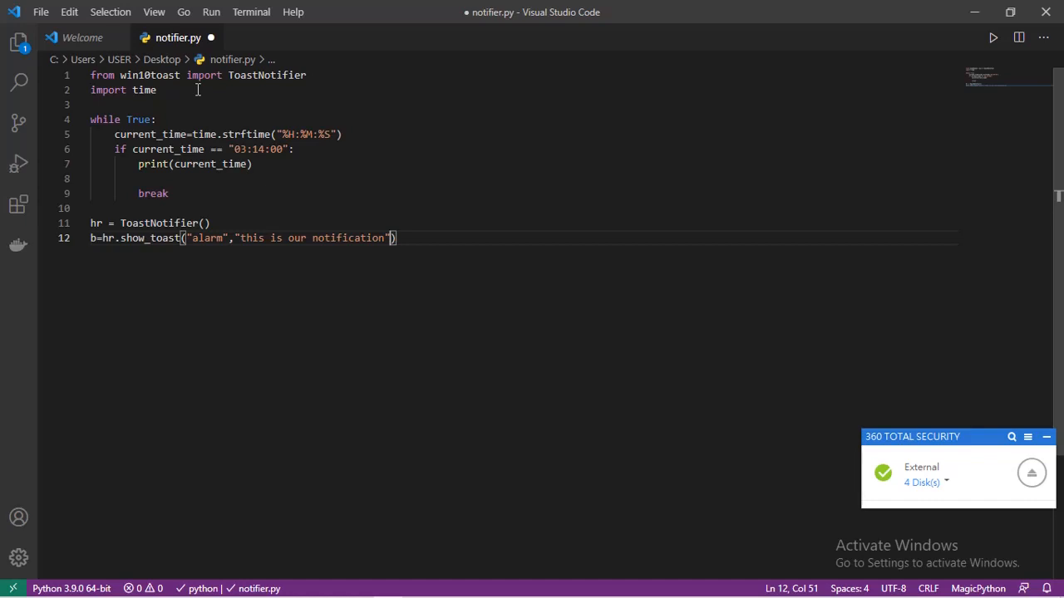
text(,duration=)
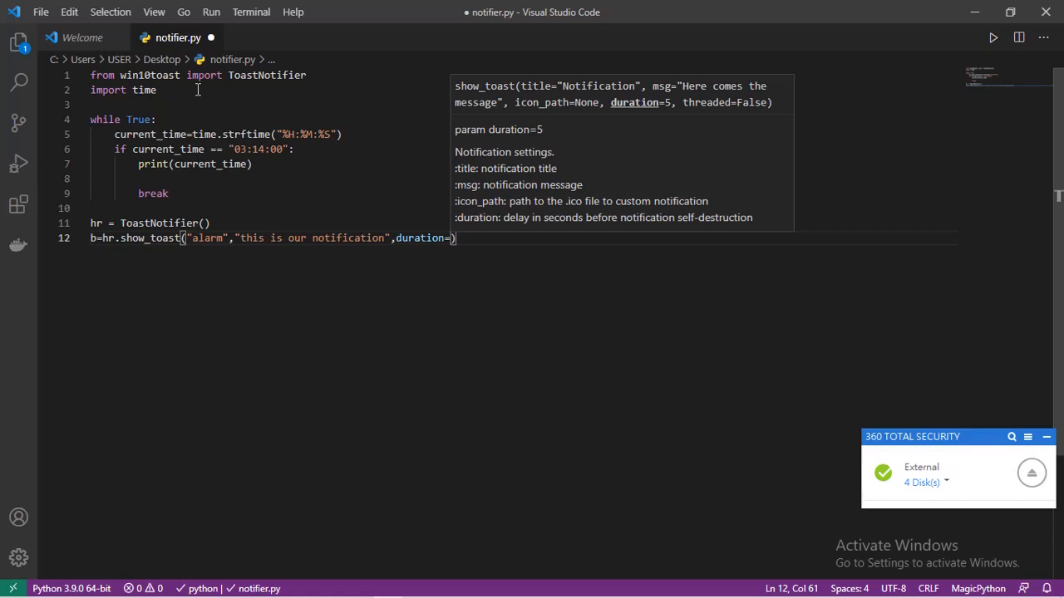
Set duration=6 and threaded=True in the show_toast call
text(6)
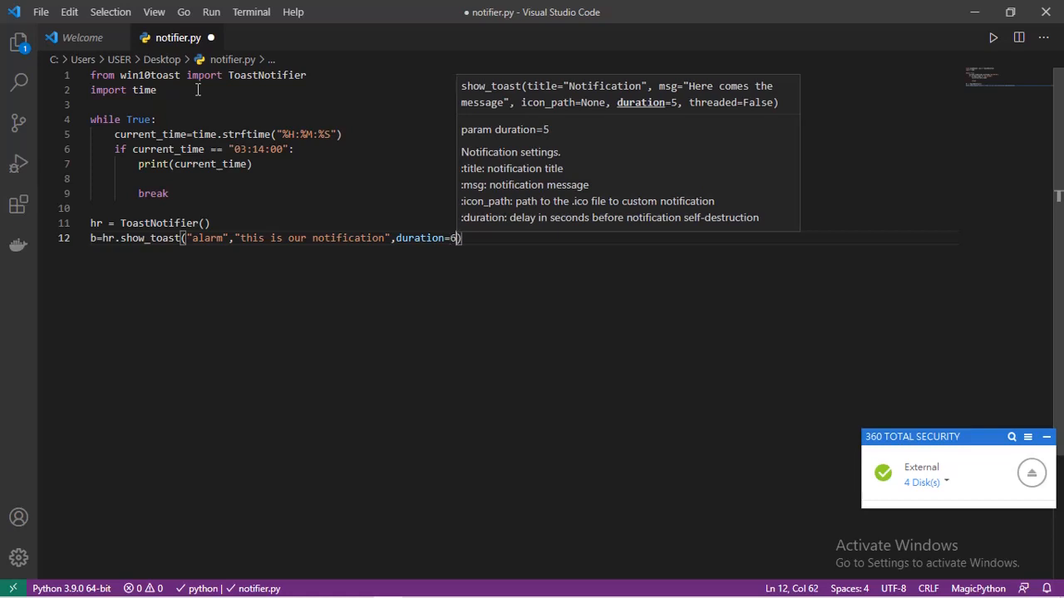
text(,)
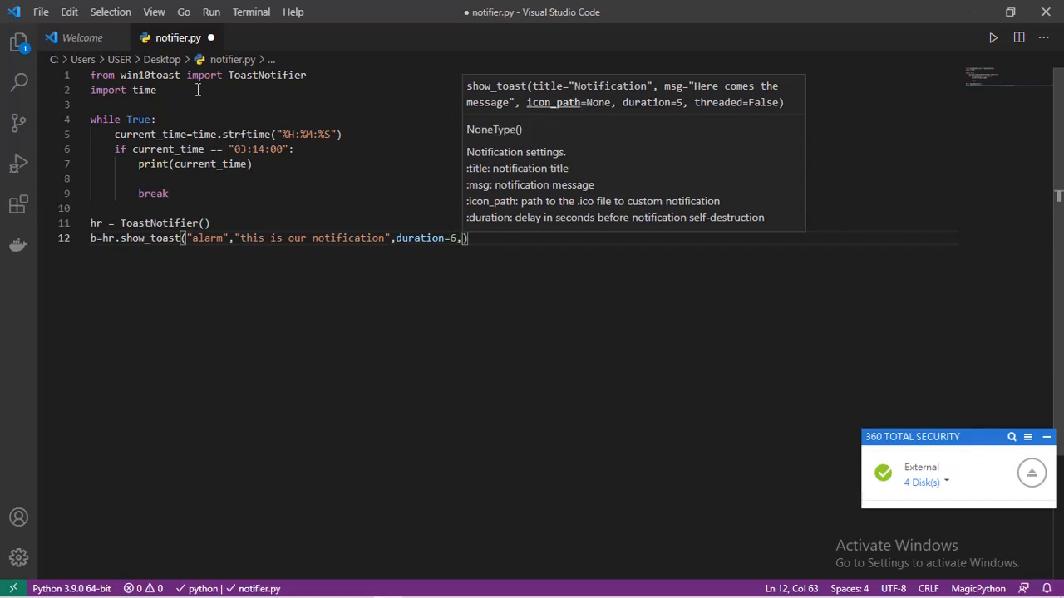
text(threaded=)
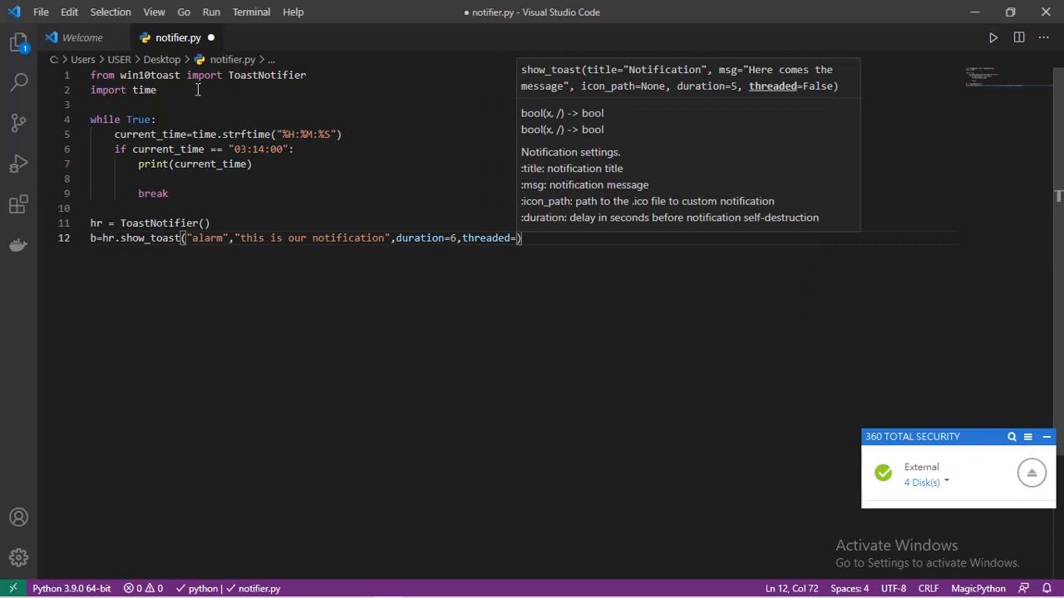
text(T)
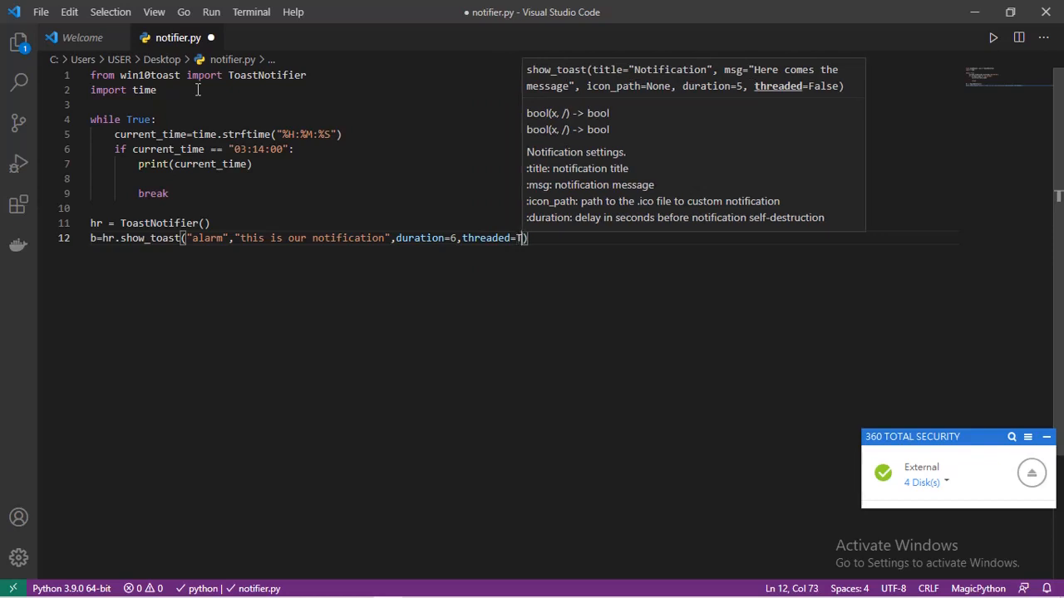
text(rue))
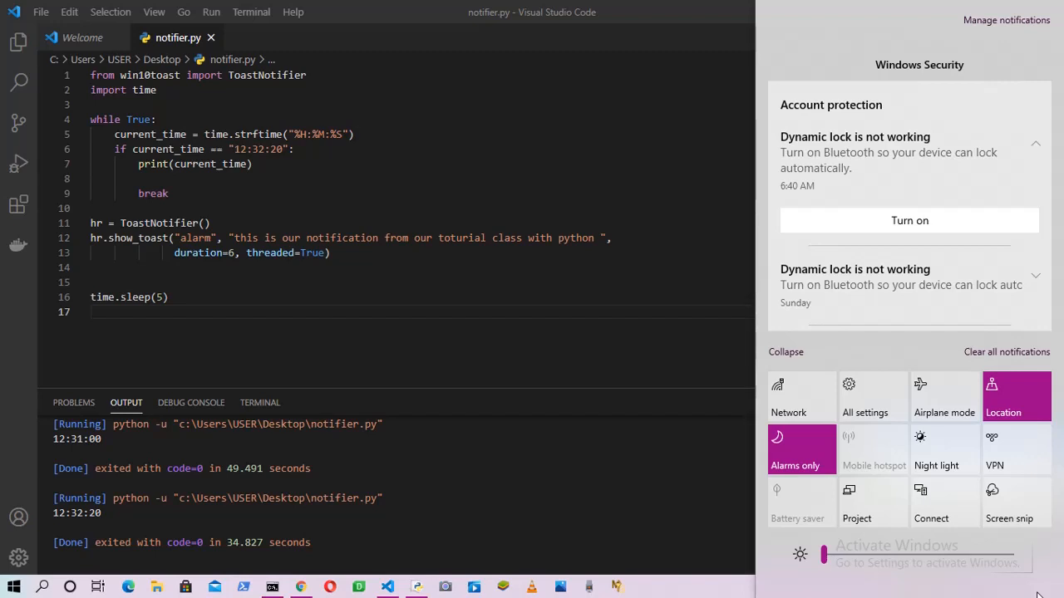
mouse_move(648, 506)
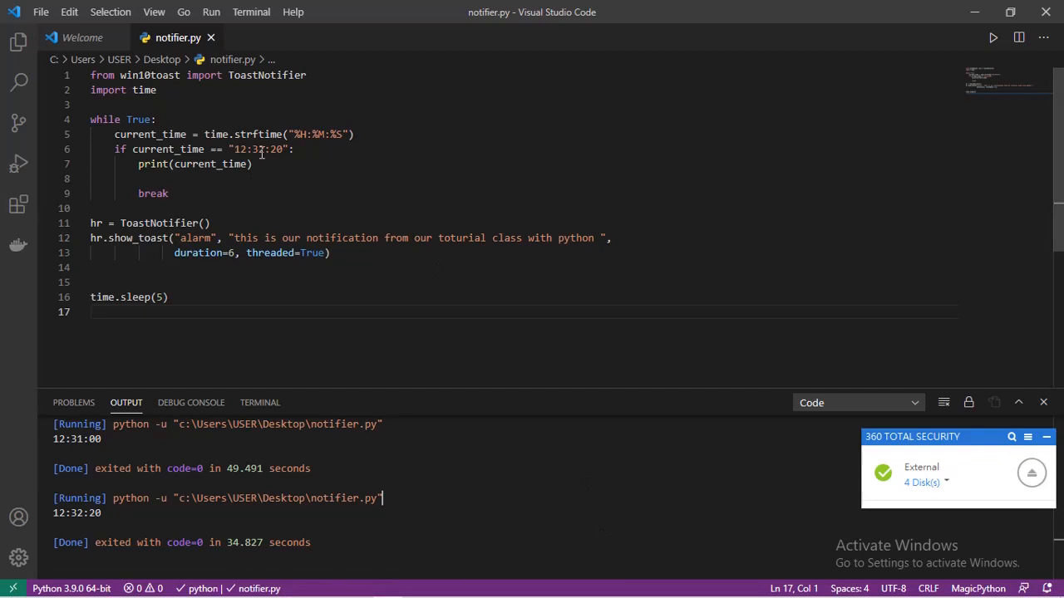
Change the alarm time to "12:34:20" and run notifier.py again
click(262, 149)
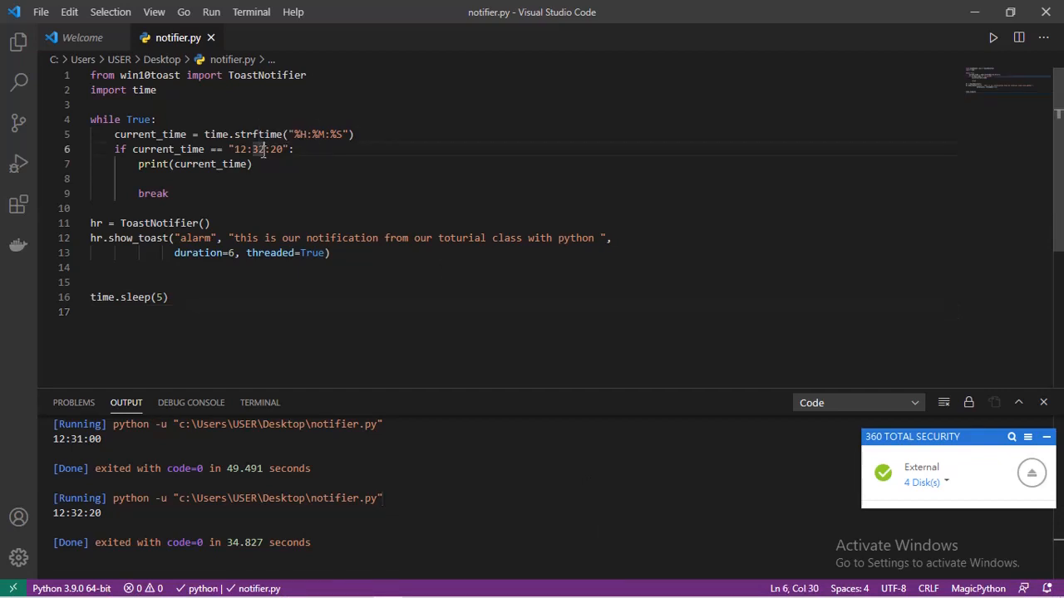
key(Backspace)
text(4)
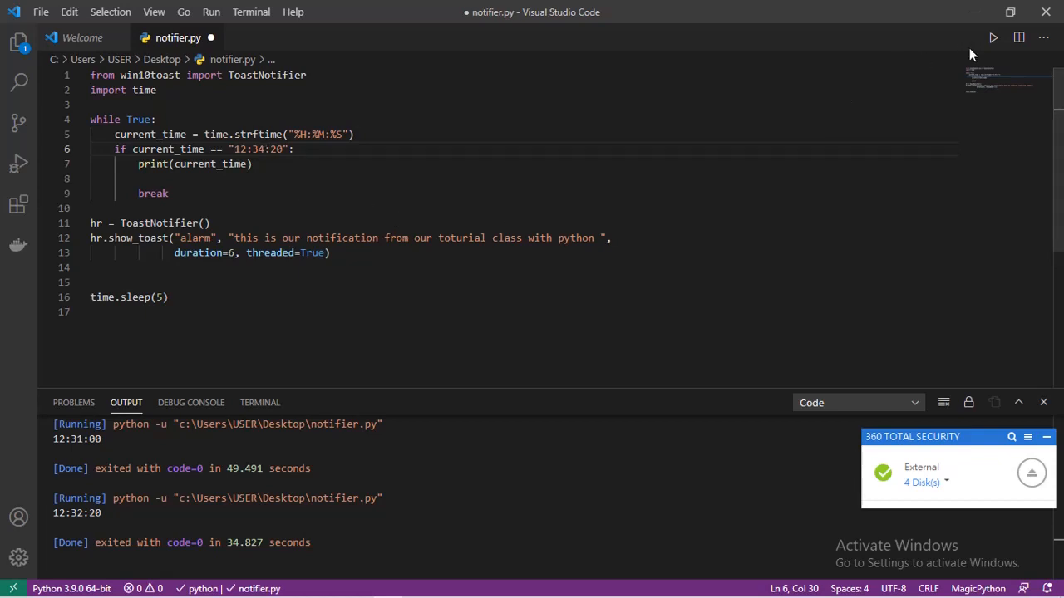
click(1018, 36)
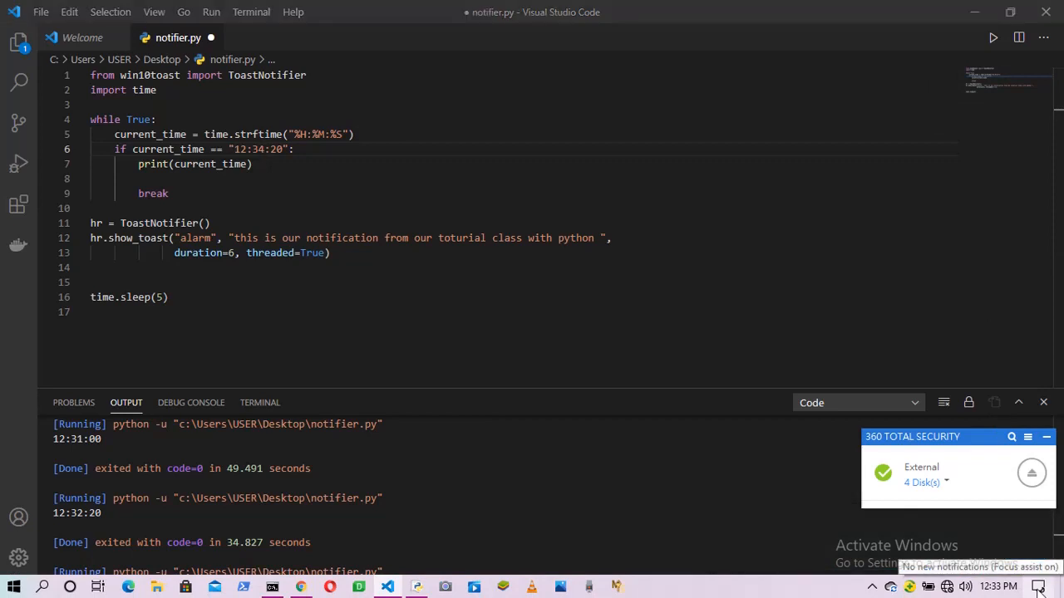
Show the Windows Action Center to view the Python 'alarm' toast notification
click(1037, 587)
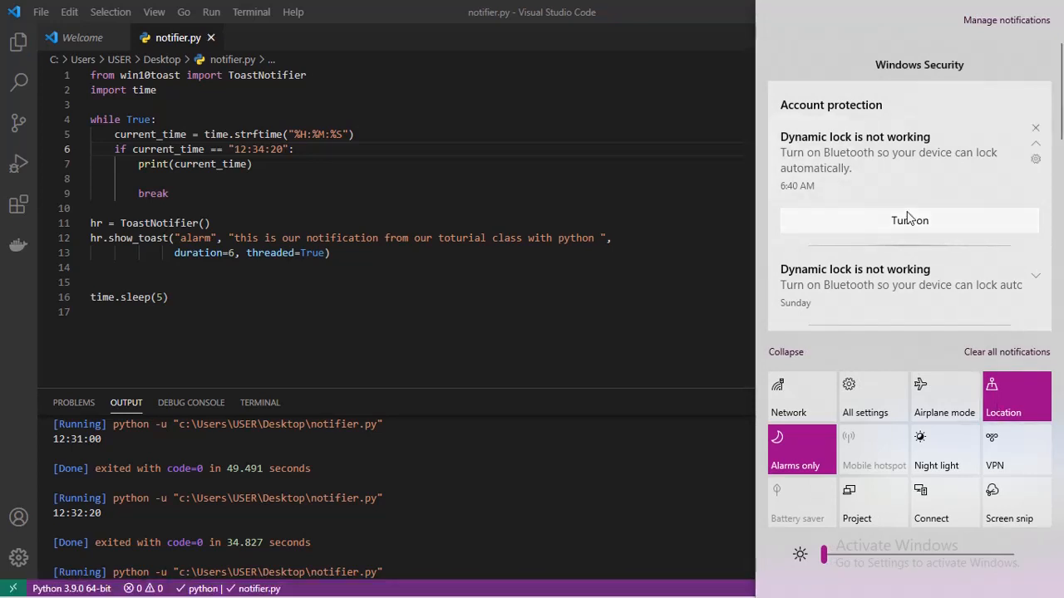
mouse_move(894, 100)
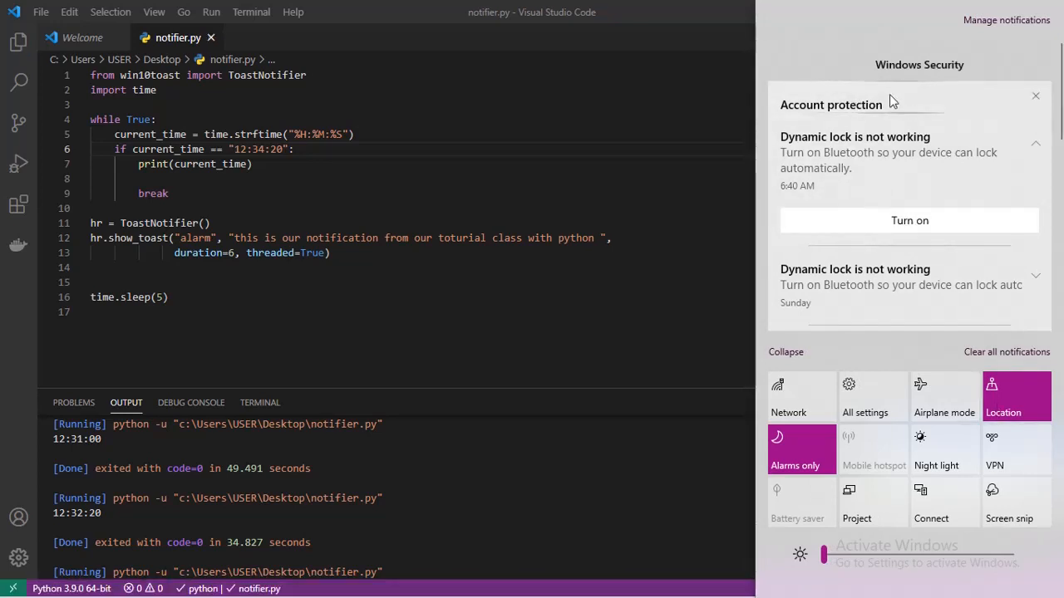
mouse_move(882, 113)
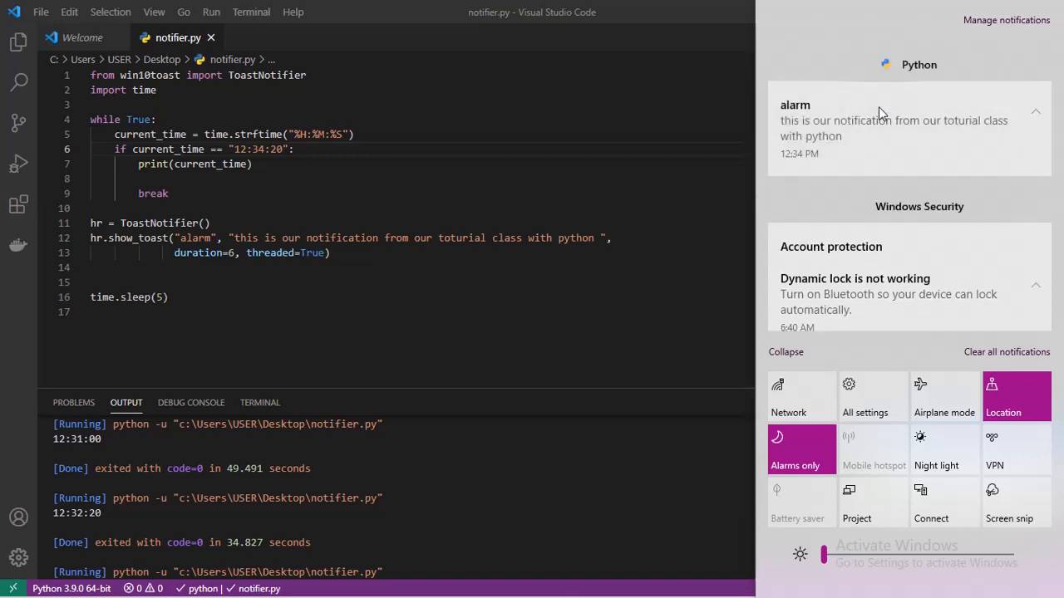
mouse_move(897, 108)
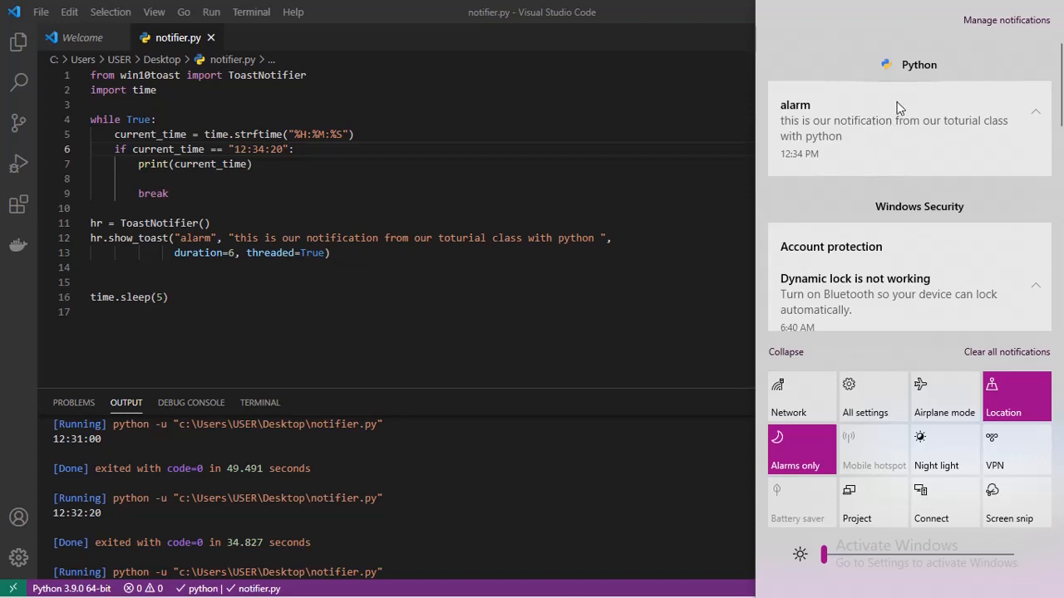